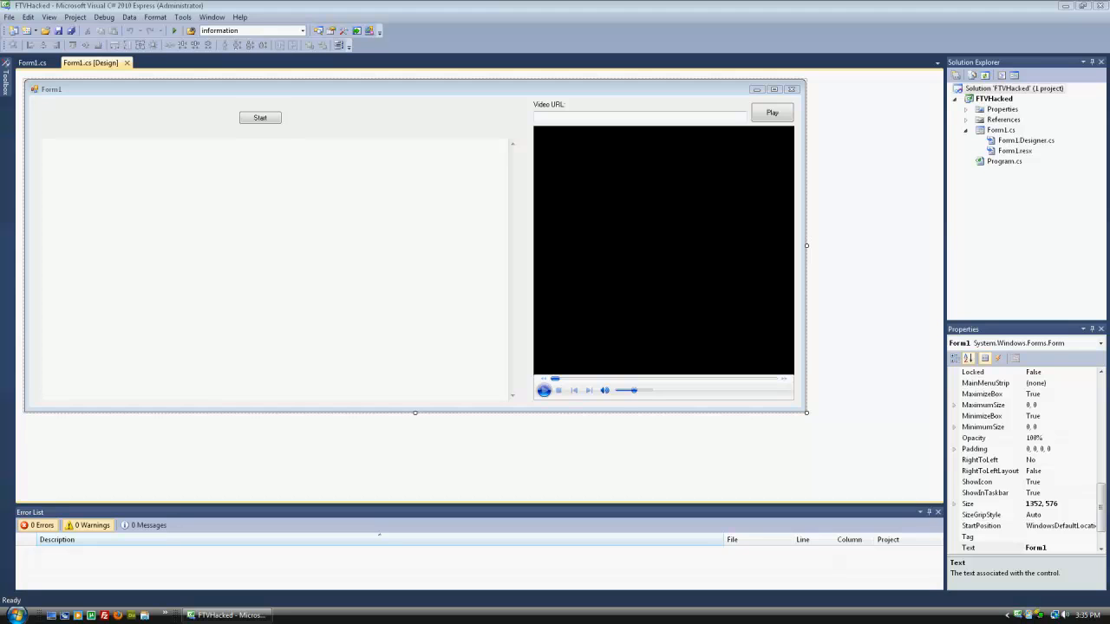
- Switch from the form designer to the Form1 code with the browserButton_Click handler
left_click(31, 62)
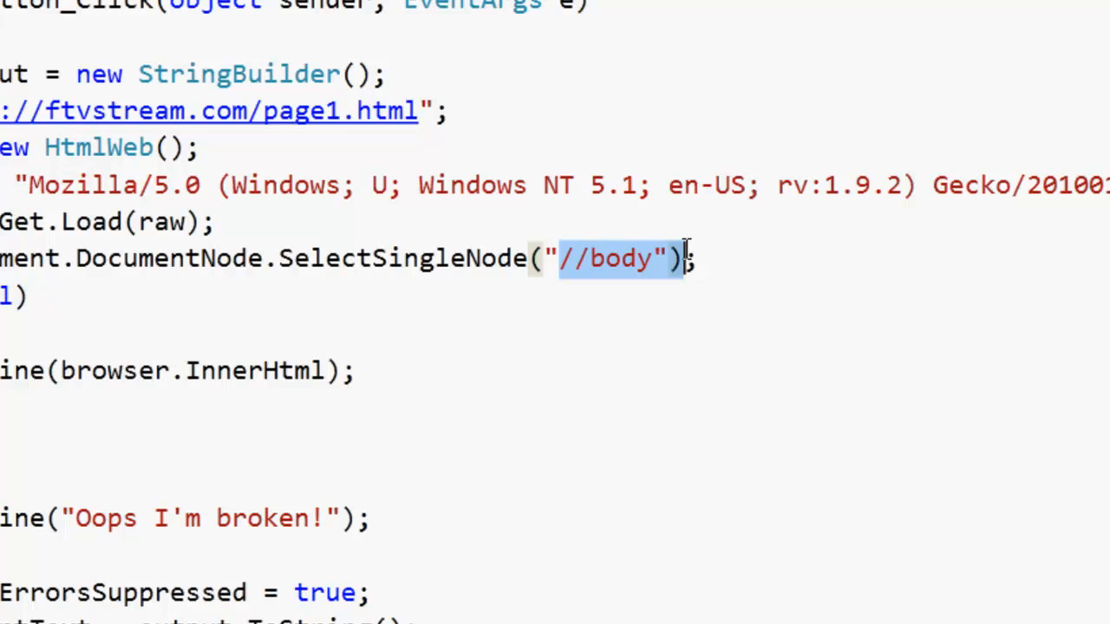
type("//*[@class=\\\"content\\\"]")
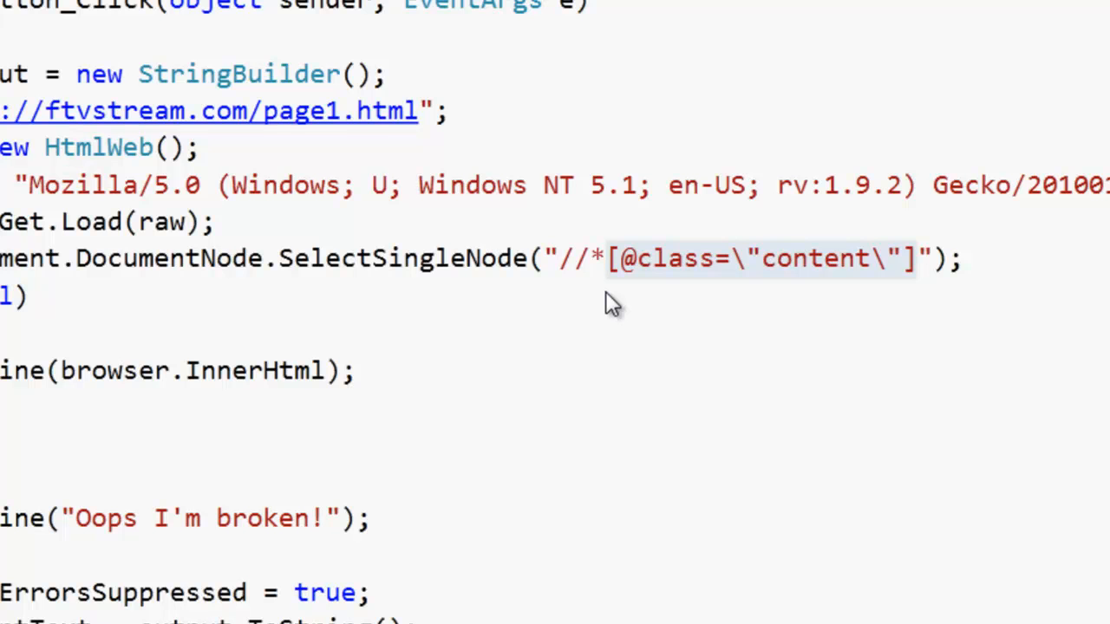
mouse_move(590, 264)
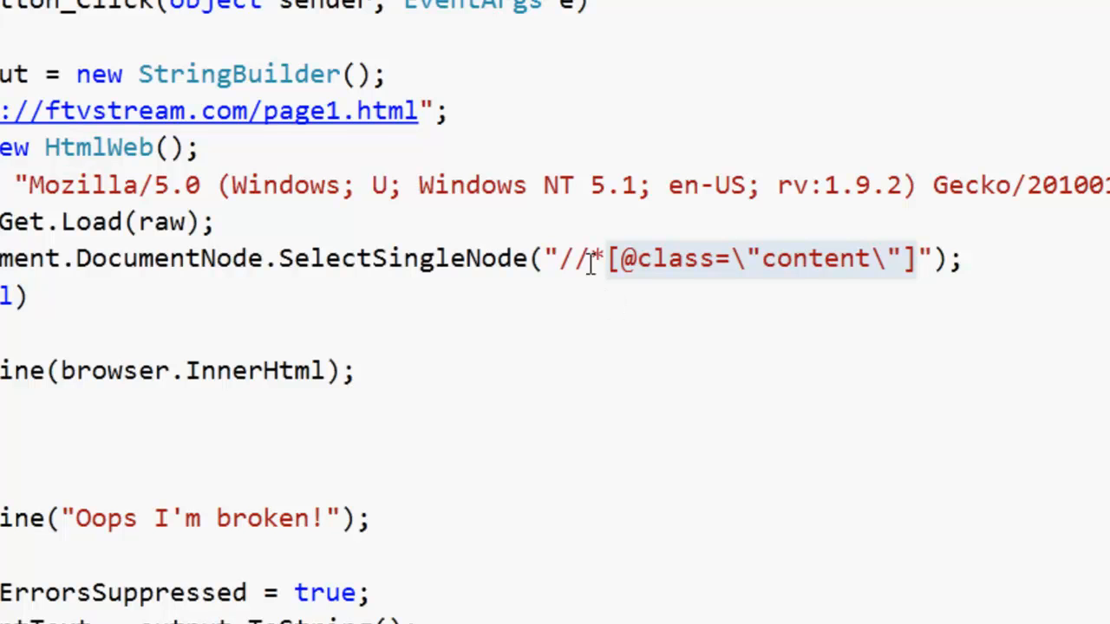
mouse_move(679, 274)
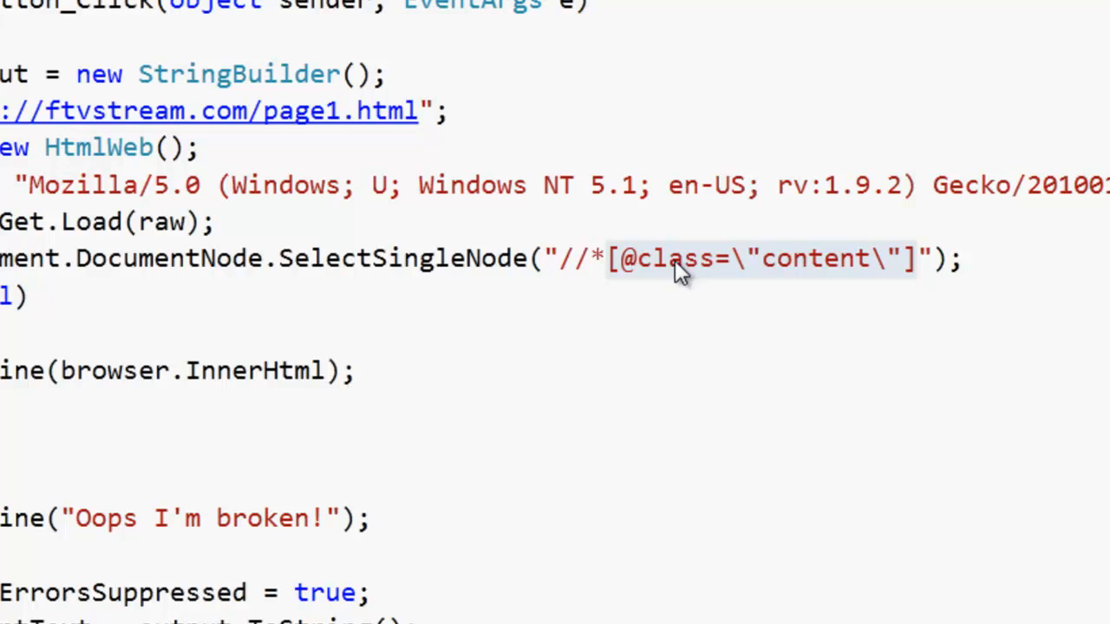
mouse_move(589, 247)
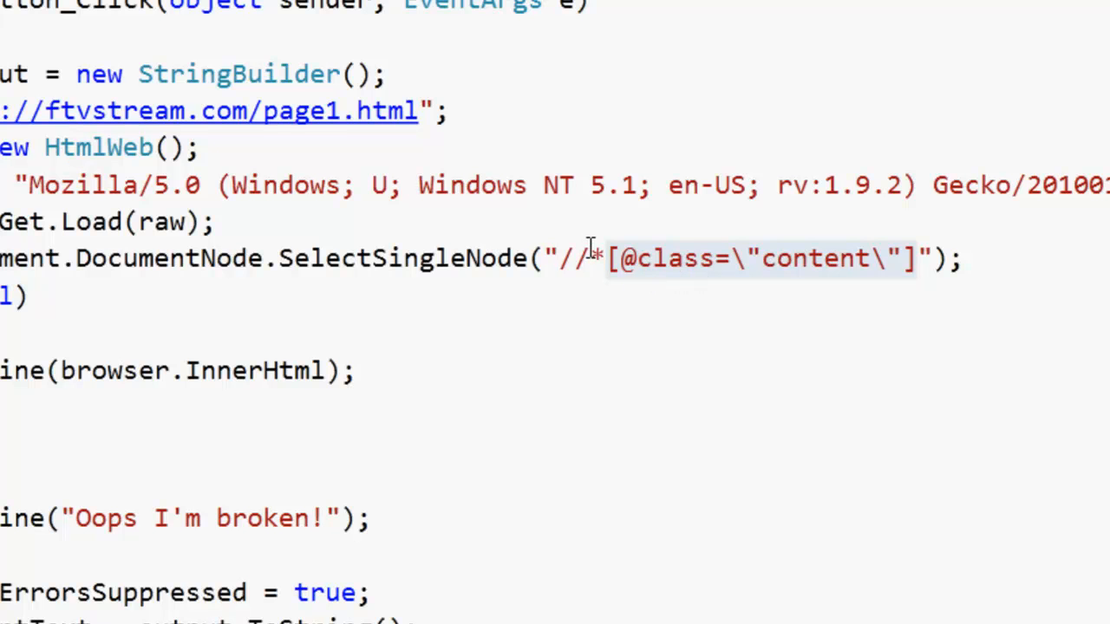
mouse_move(569, 434)
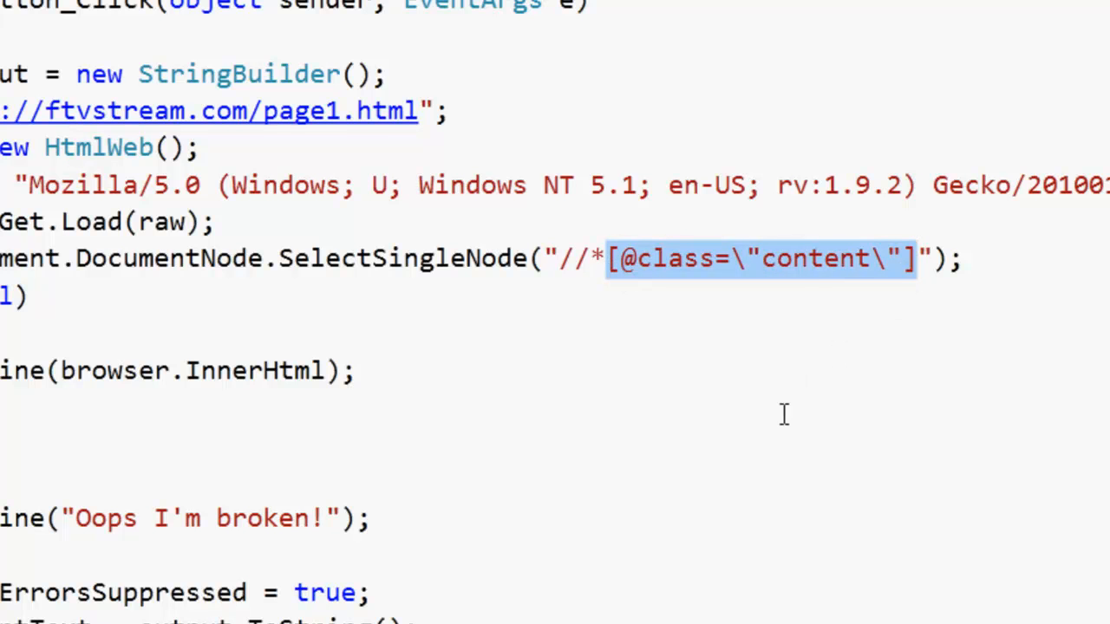
mouse_move(749, 451)
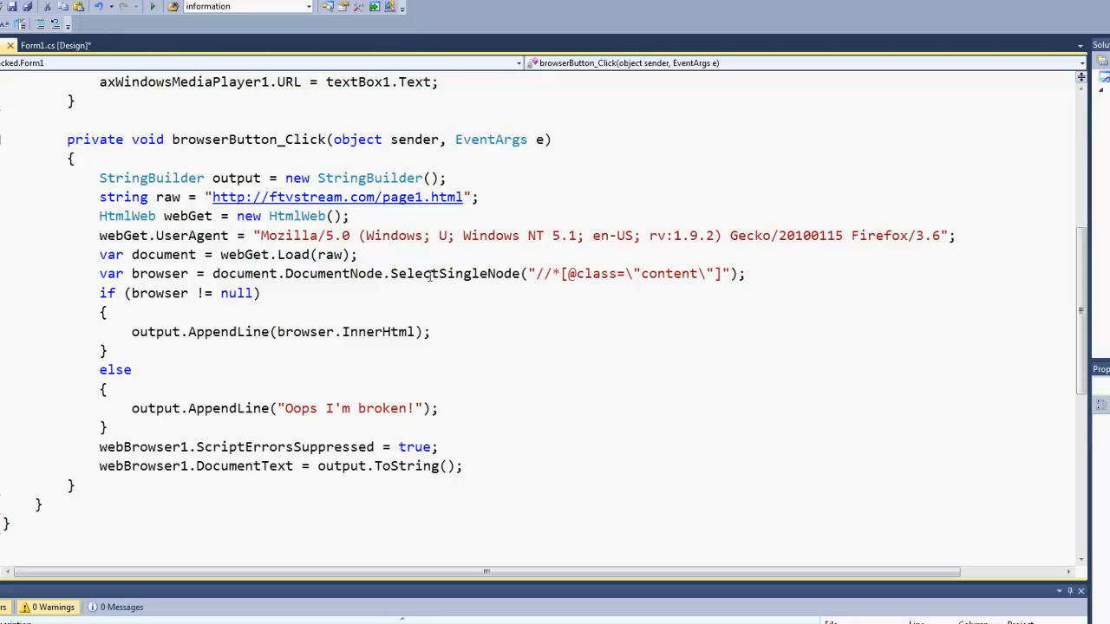
- Use SelectNodes and loop foreach over the nodes, appending b.InnerHtml + "<br><br>" for each
double_click(460, 273)
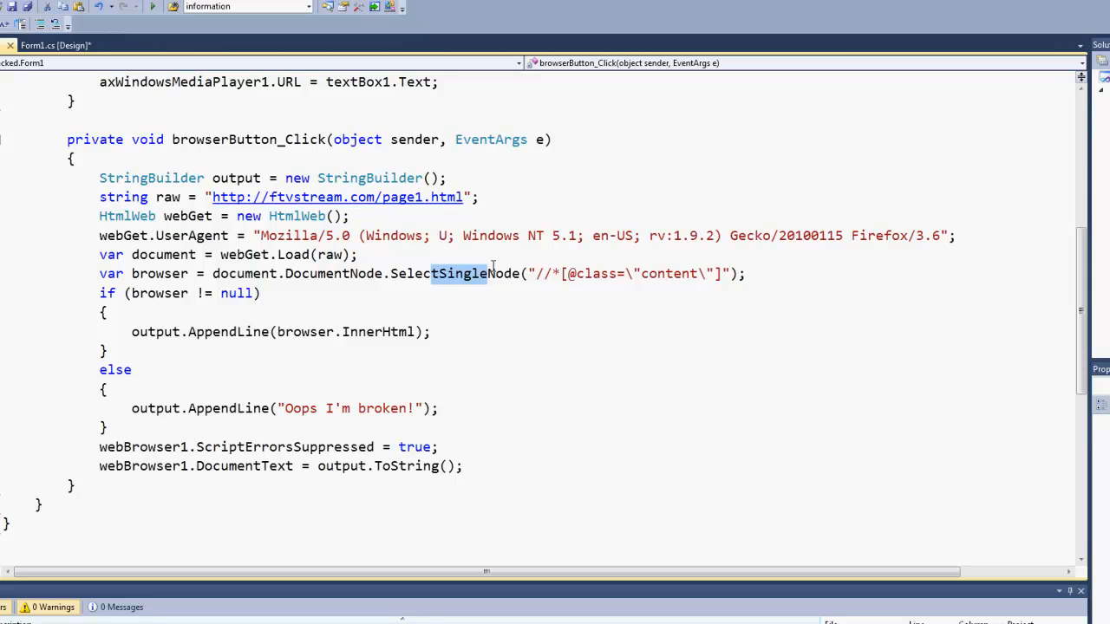
type("SelectNodes")
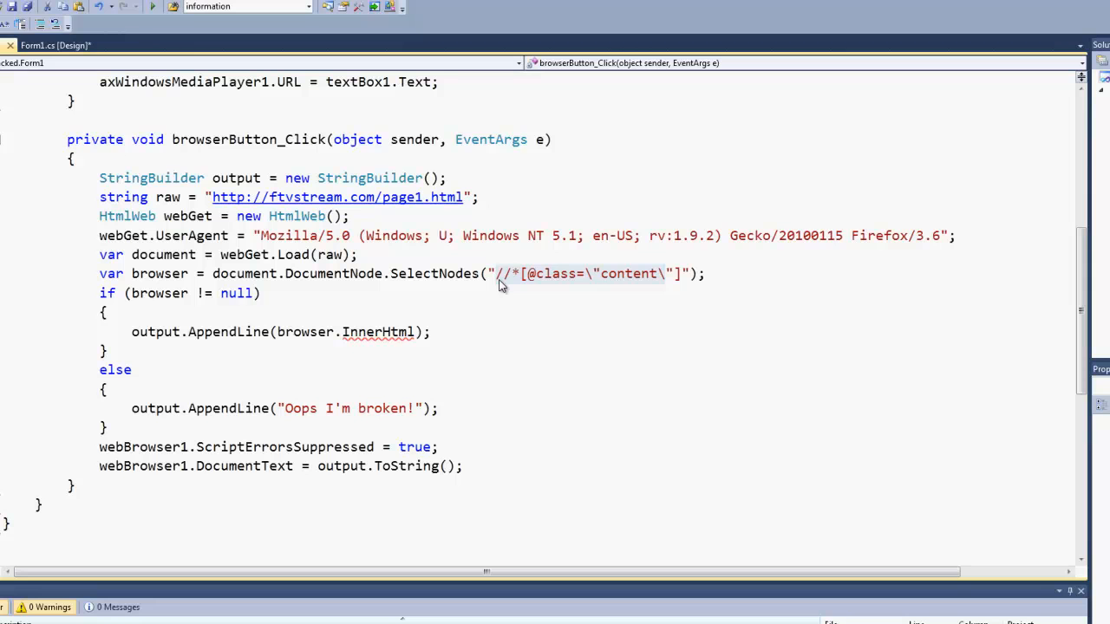
mouse_move(395, 286)
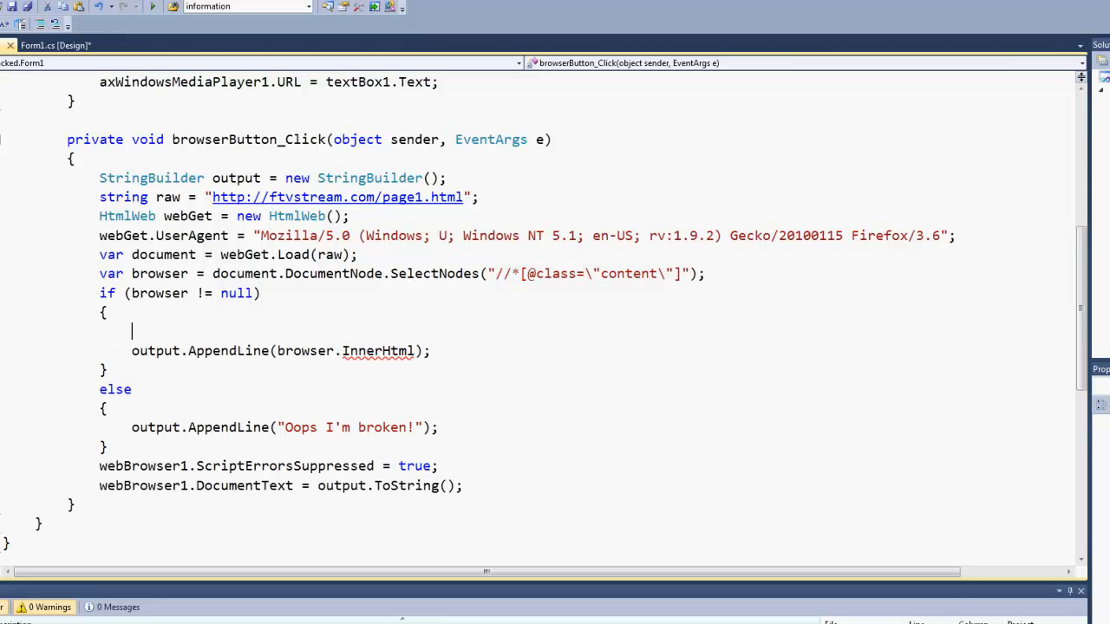
type("foreach (var b in browser")
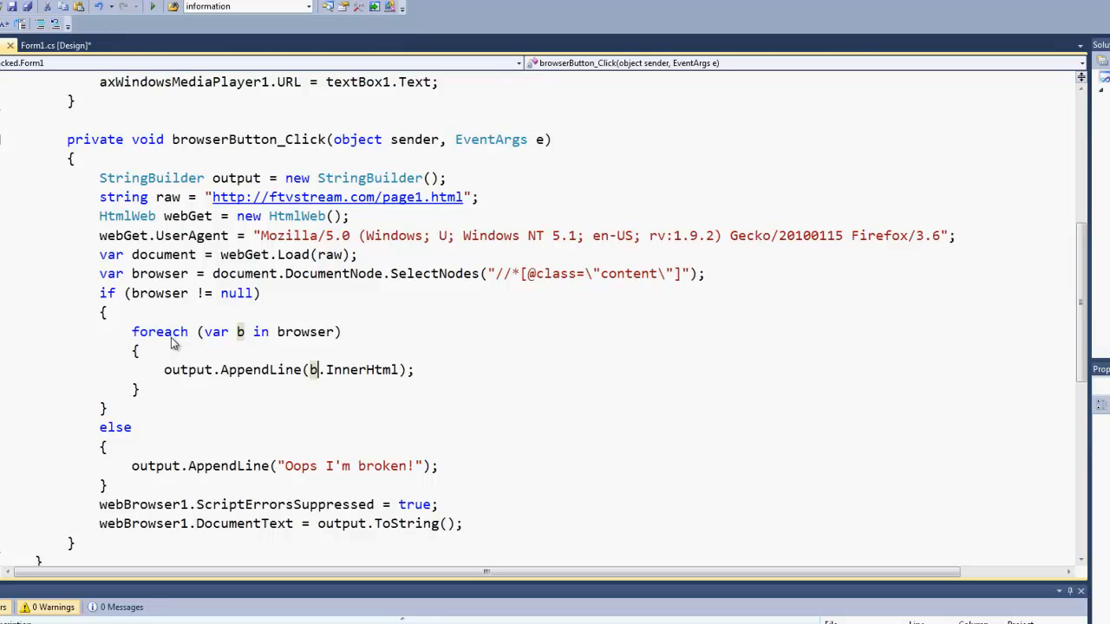
mouse_move(298, 329)
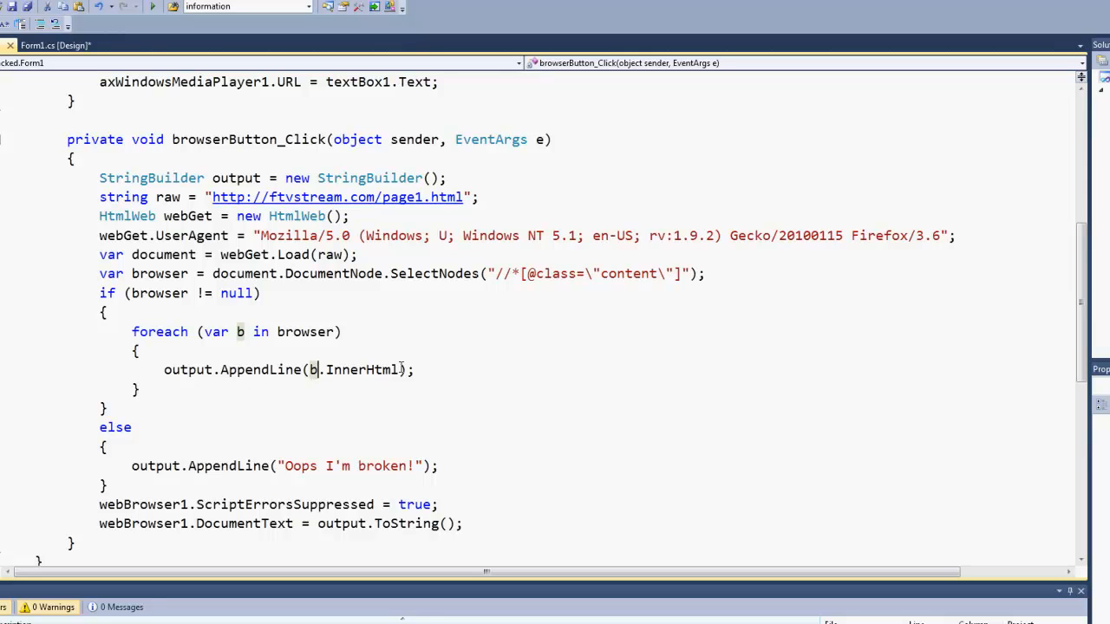
type("+")
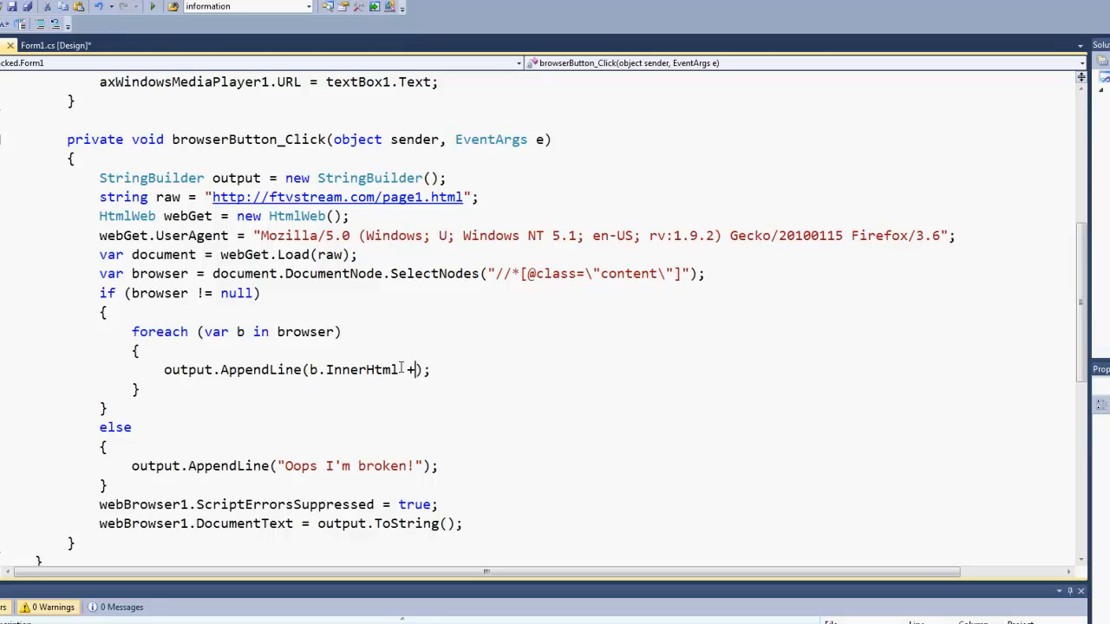
type("\"\"")
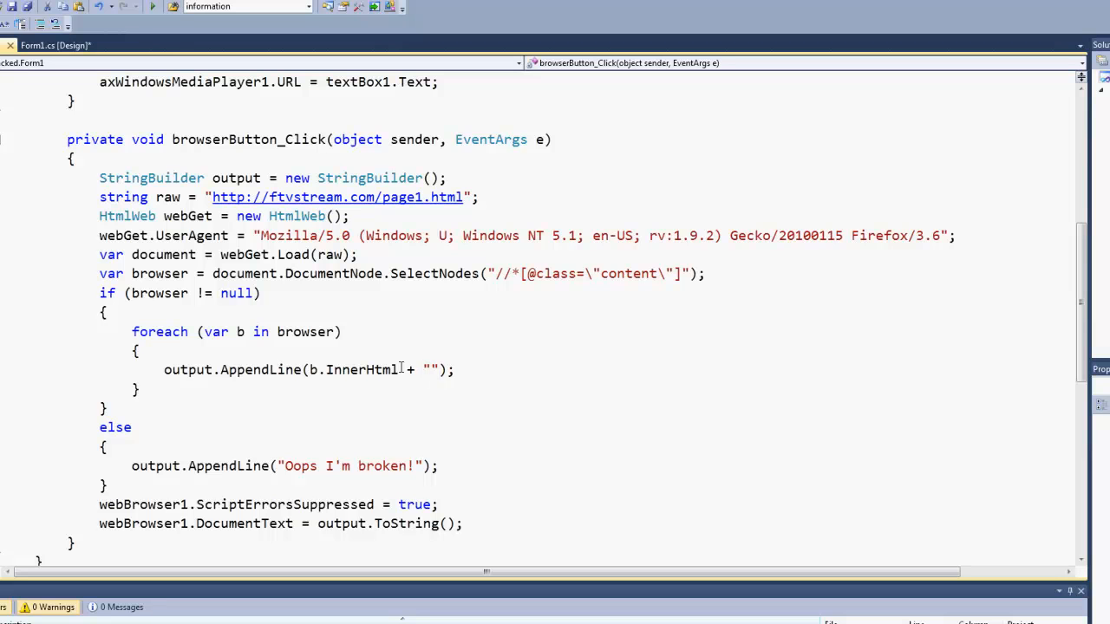
type("<br><br>")
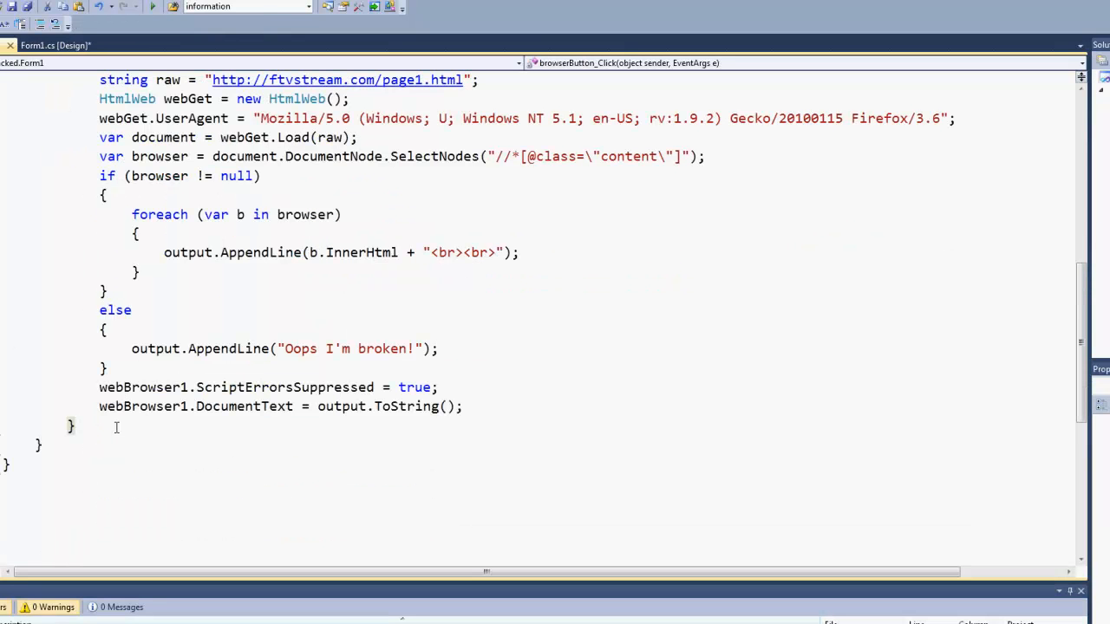
- Declare an empty private string urlFixer(string innertext) method below the handler
type("pr")
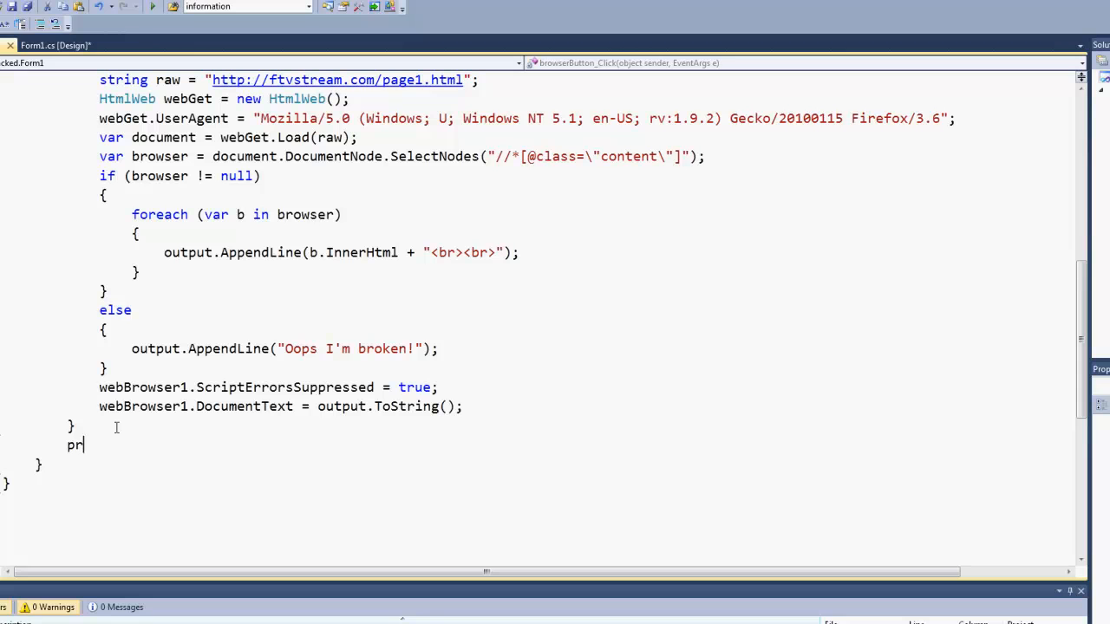
type("ivate string")
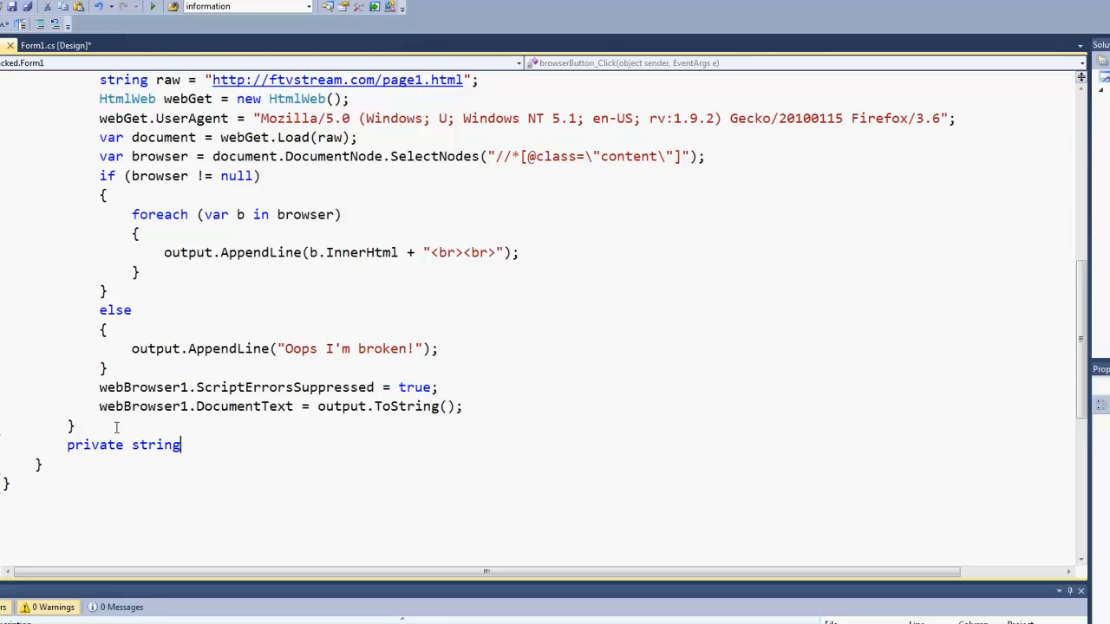
type("urlF")
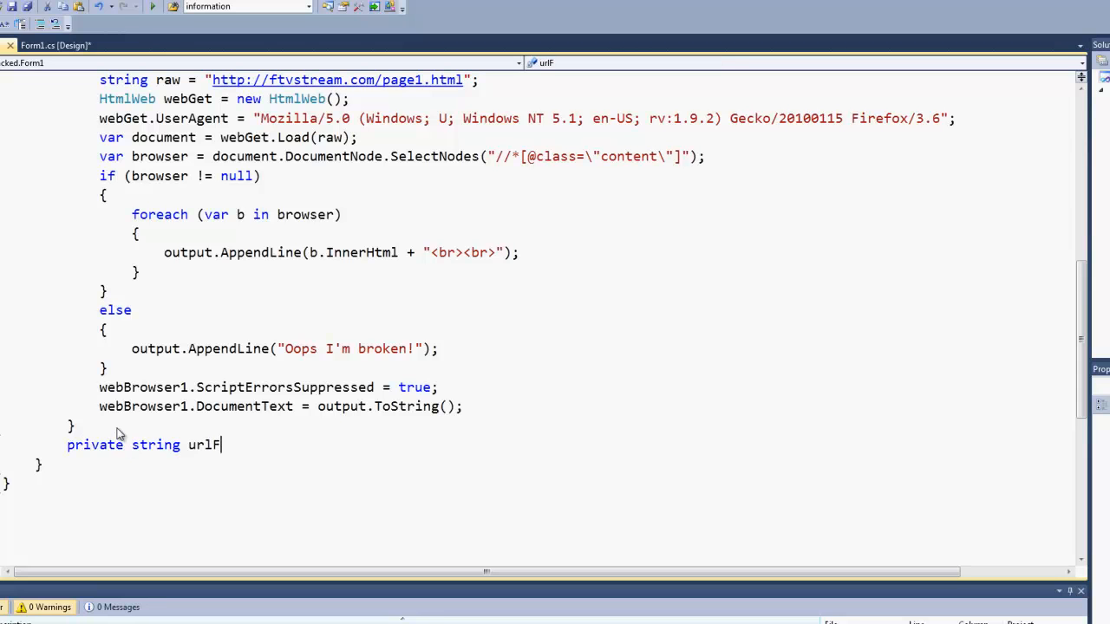
type("ixer()")
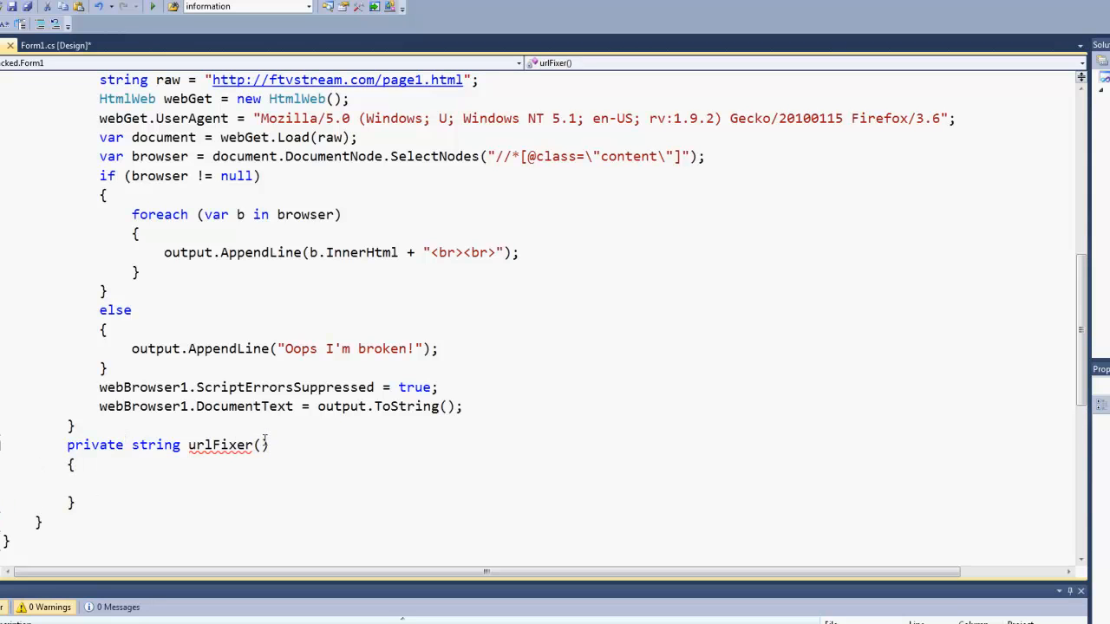
type("str")
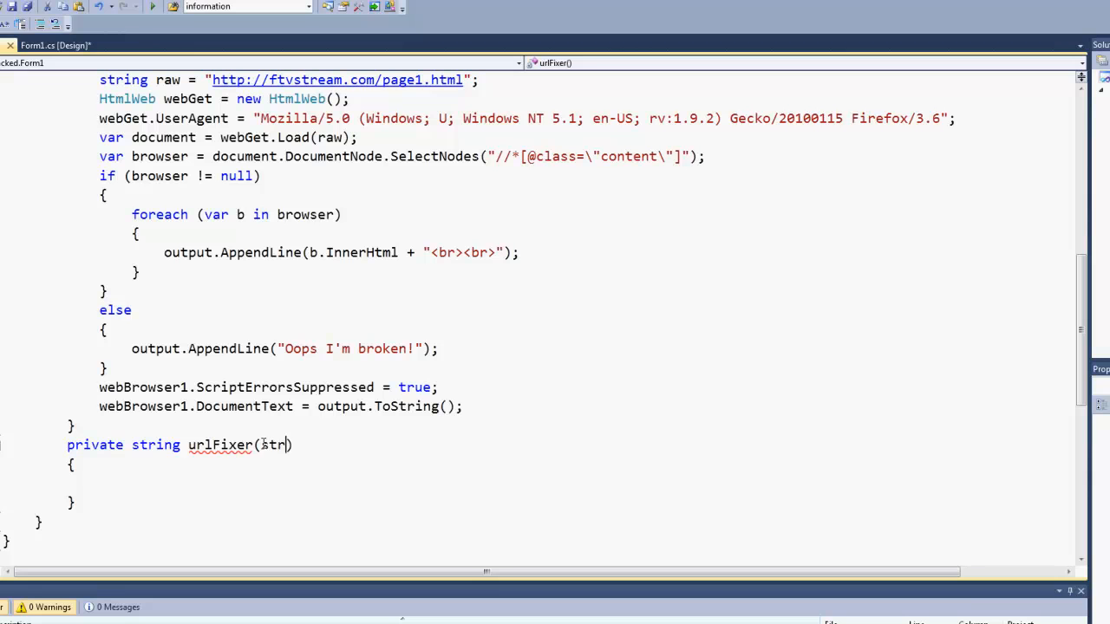
type("ing inner")
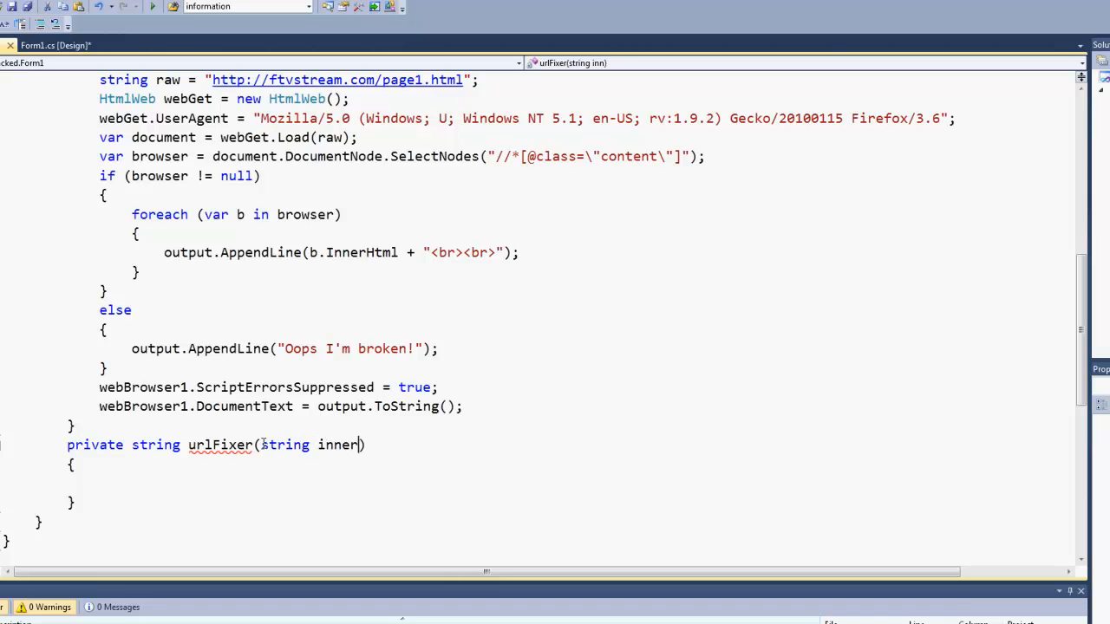
type("text")
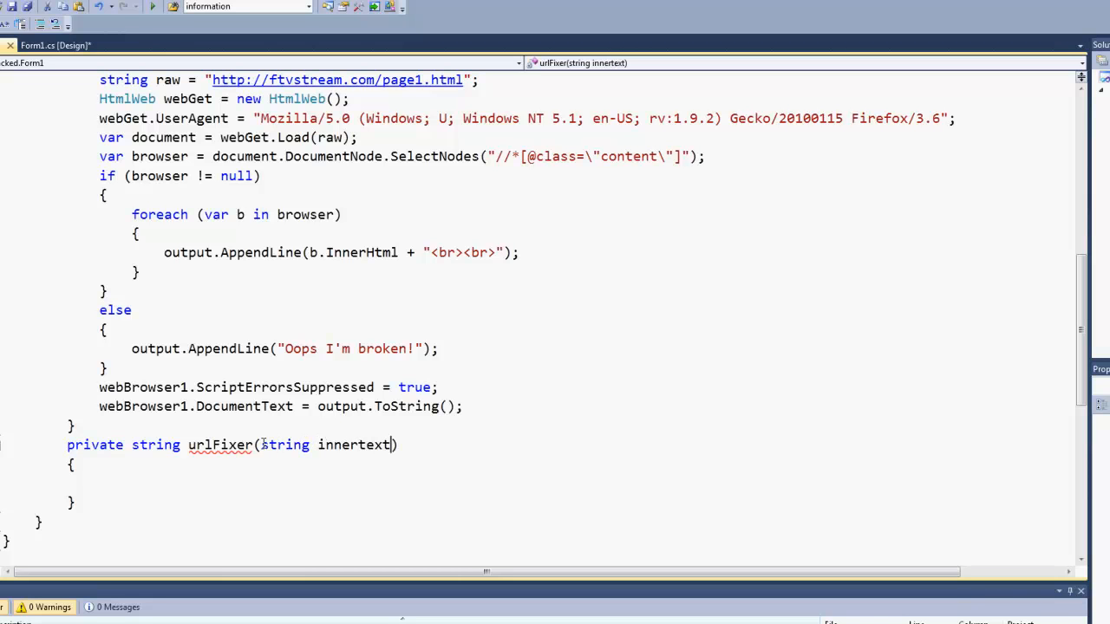
- Inside the foreach, add string replace = urlFixer(b.InnerText)
double_click(353, 444)
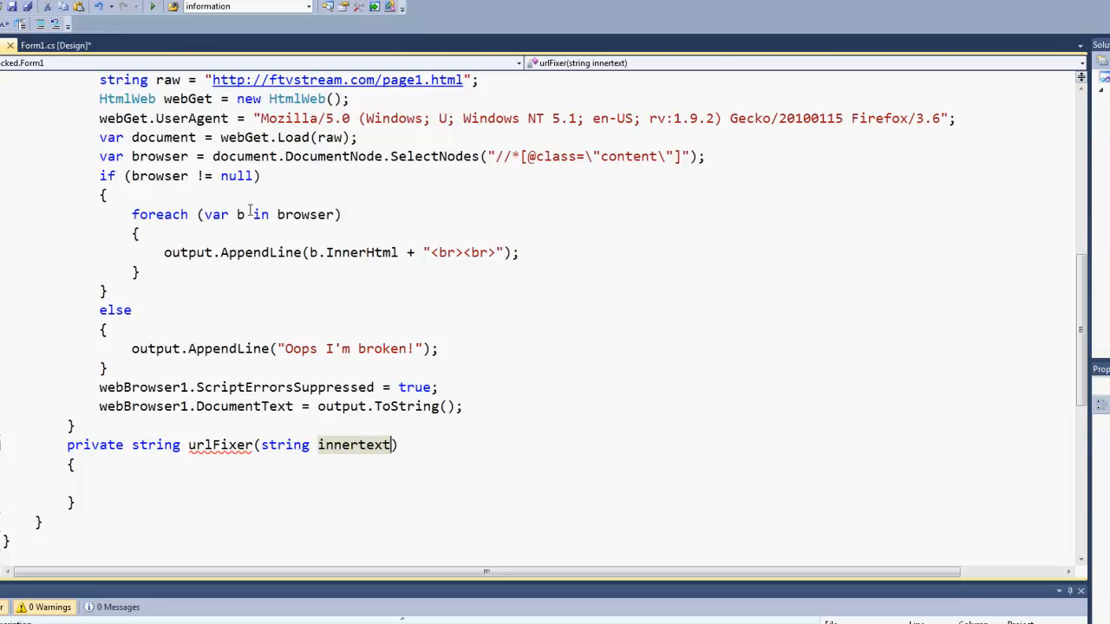
type("string")
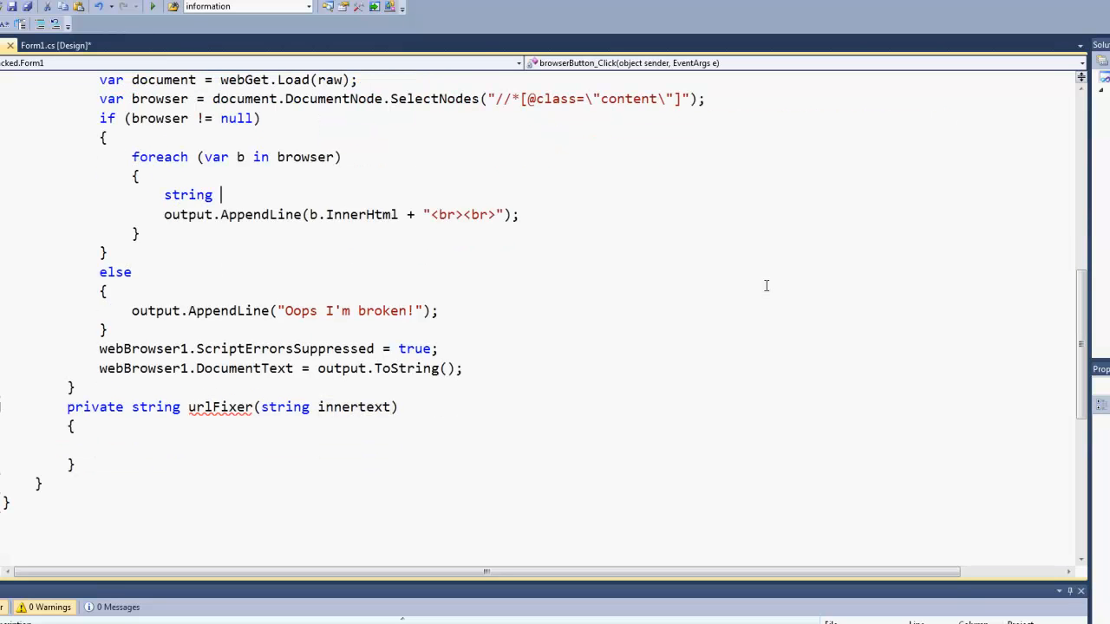
type("replace =")
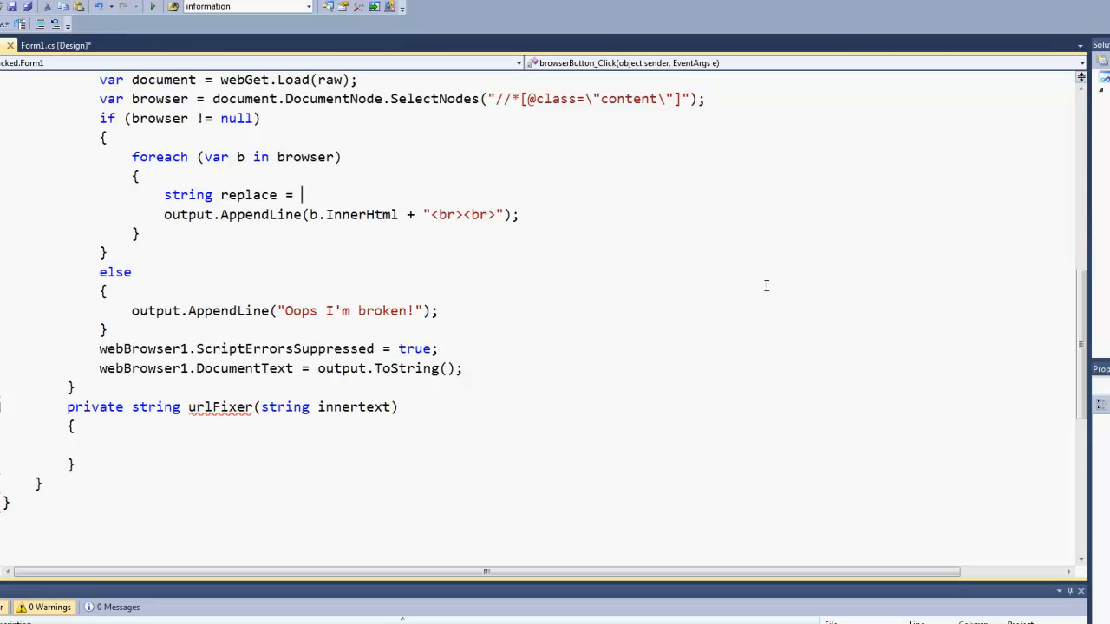
type("urlFixer(b.InnerText);")
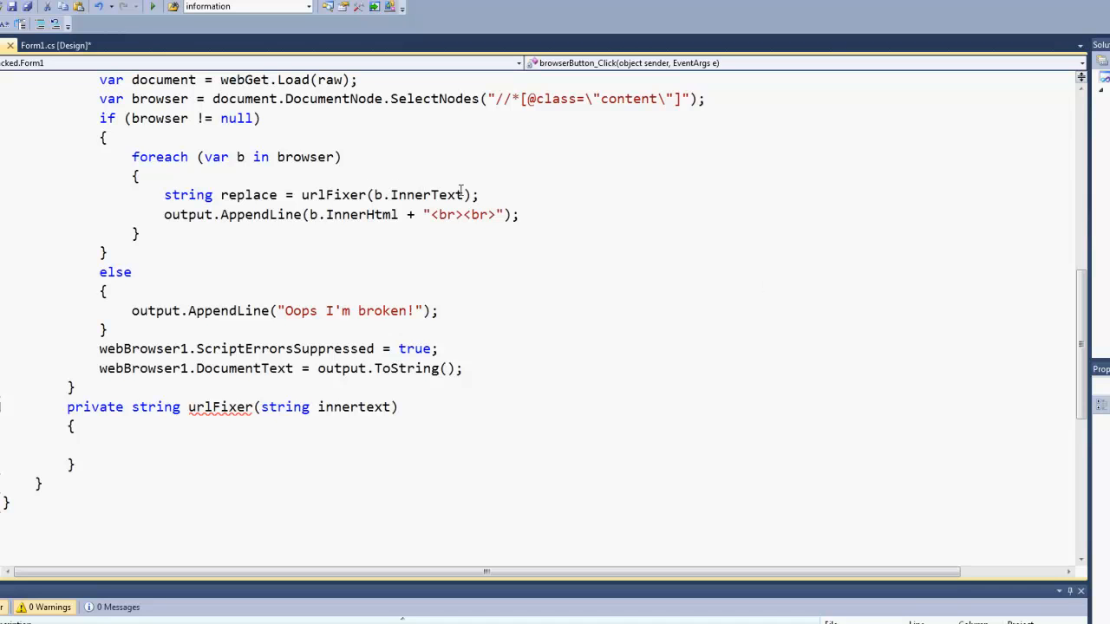
left_click(143, 444)
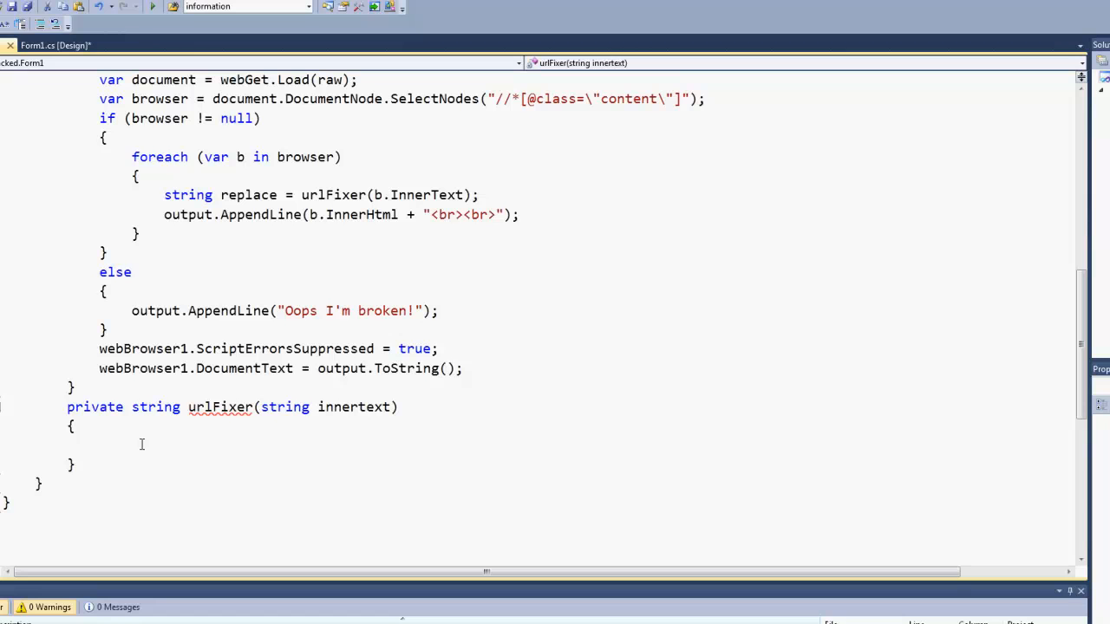
- In urlFixer, store innertext in s and find start and end positions with s.IndexOf
type("string s =")
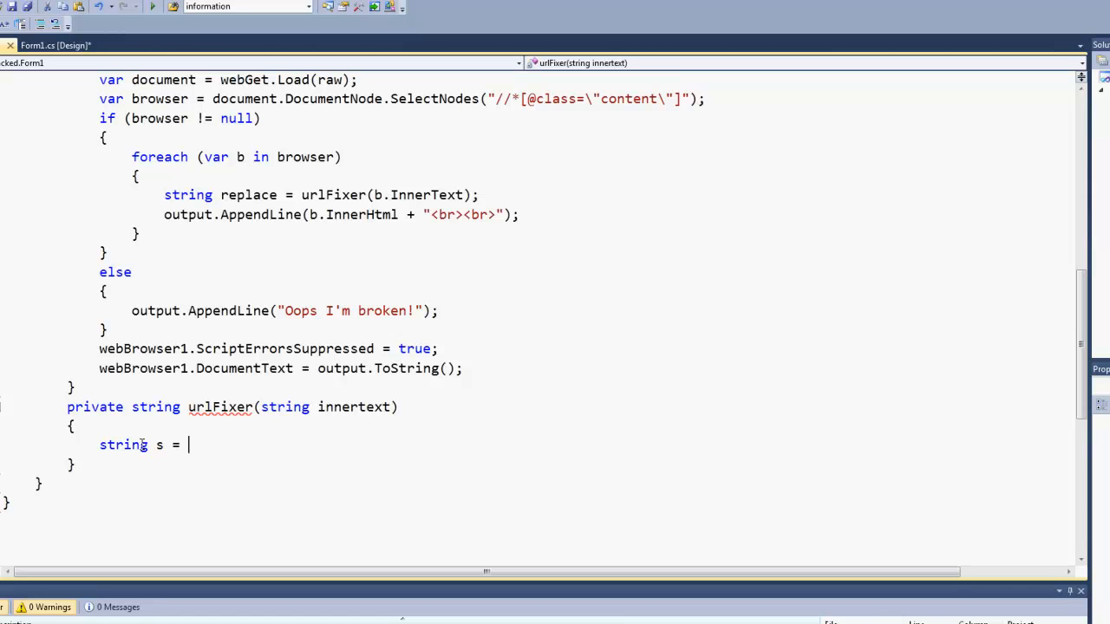
type("innertext;")
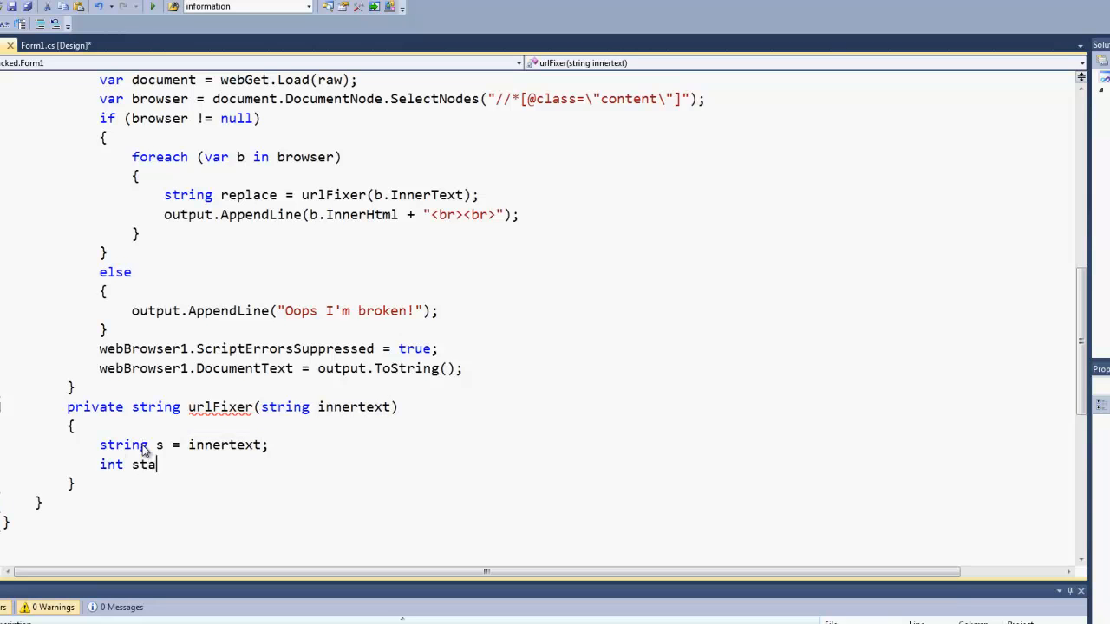
type("rt = s.")
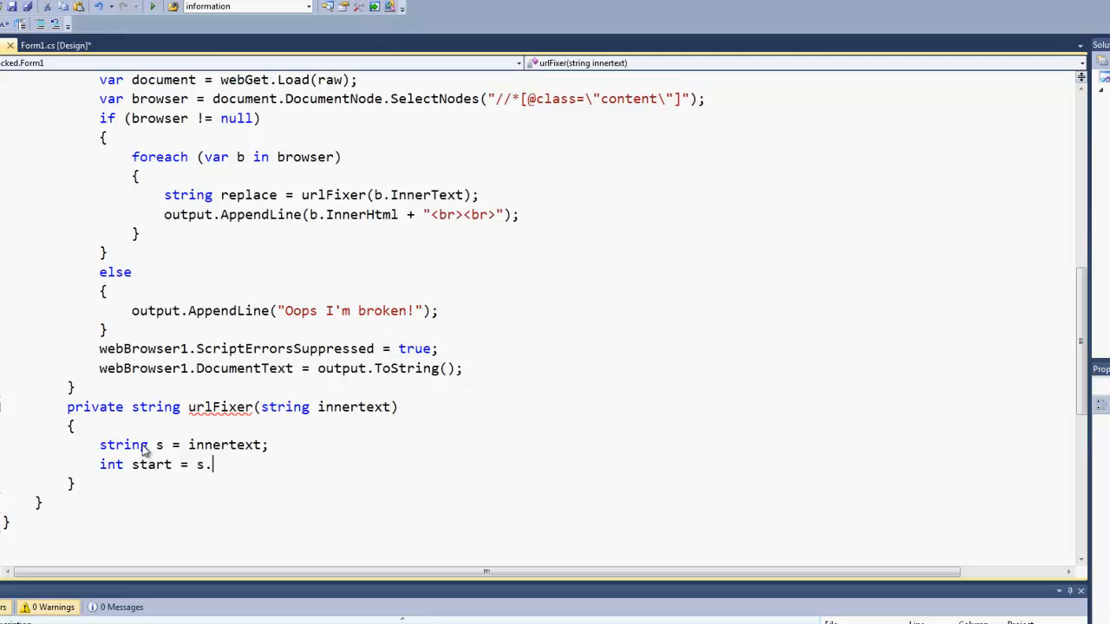
type("IndexOf(\"[);")
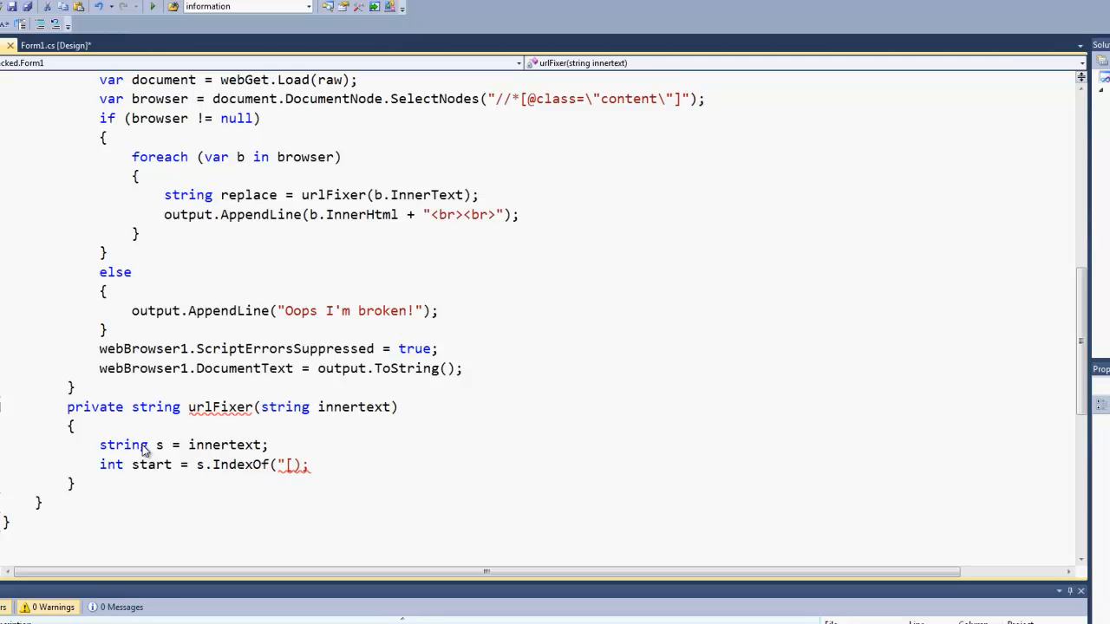
type("int end")
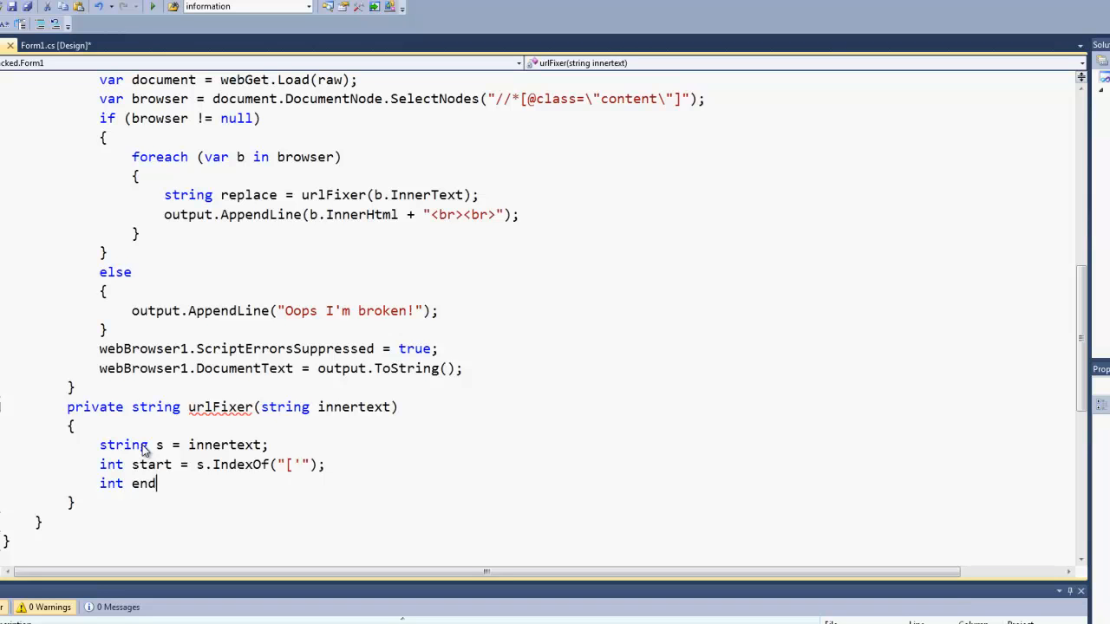
type("= s.IndexOf")
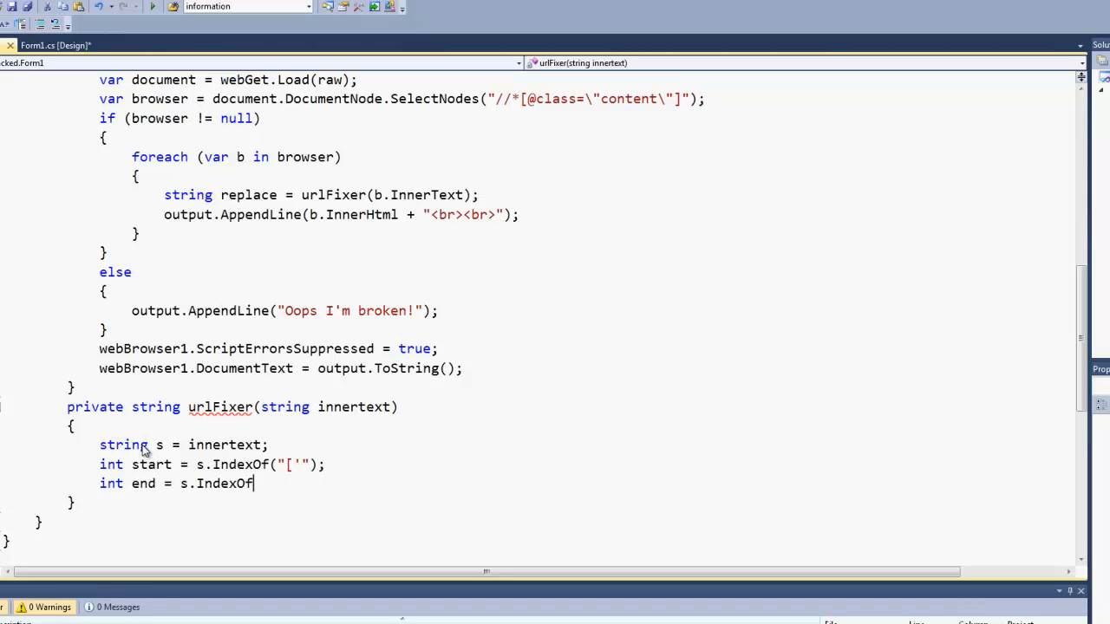
type("()'")
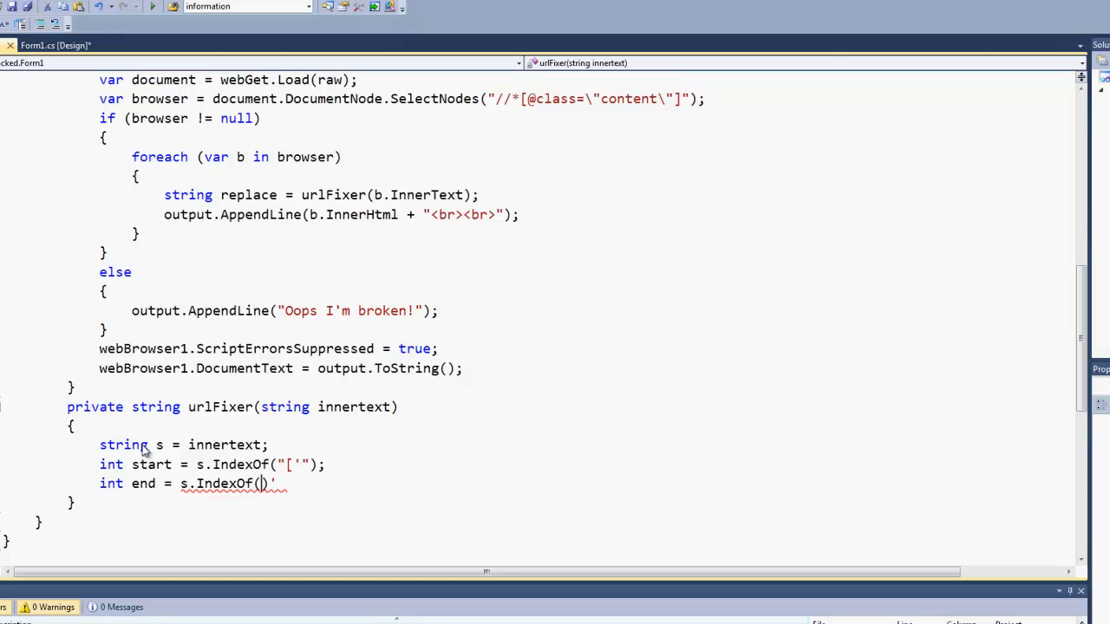
type("\"']\");")
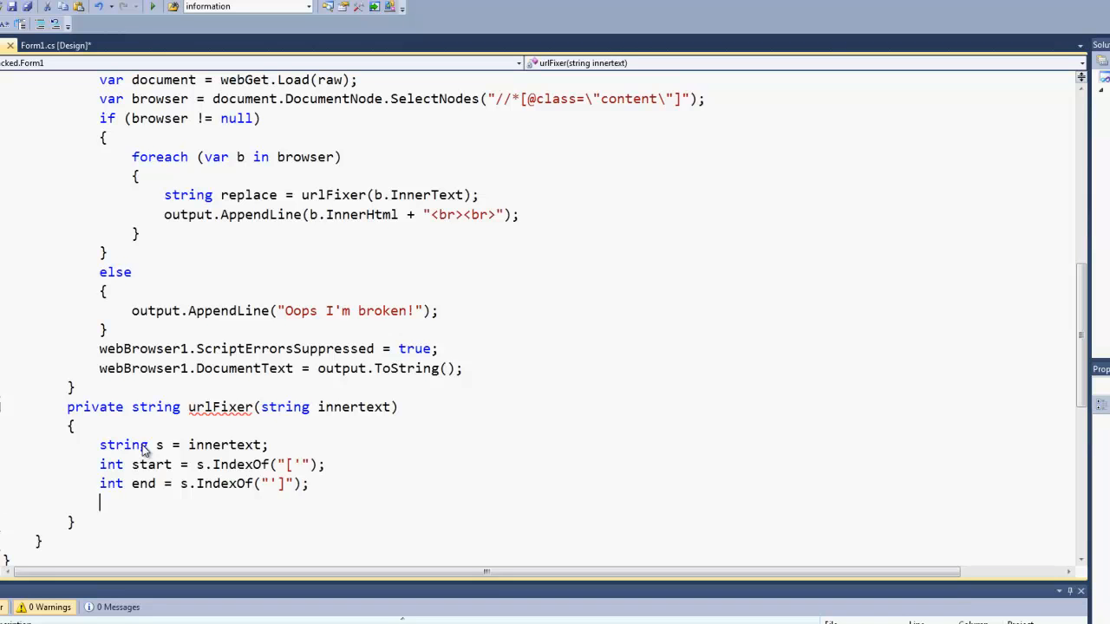
- Extract the bracketed ID with string result = s.Substring(start + 2, end - 2)
type("string result")
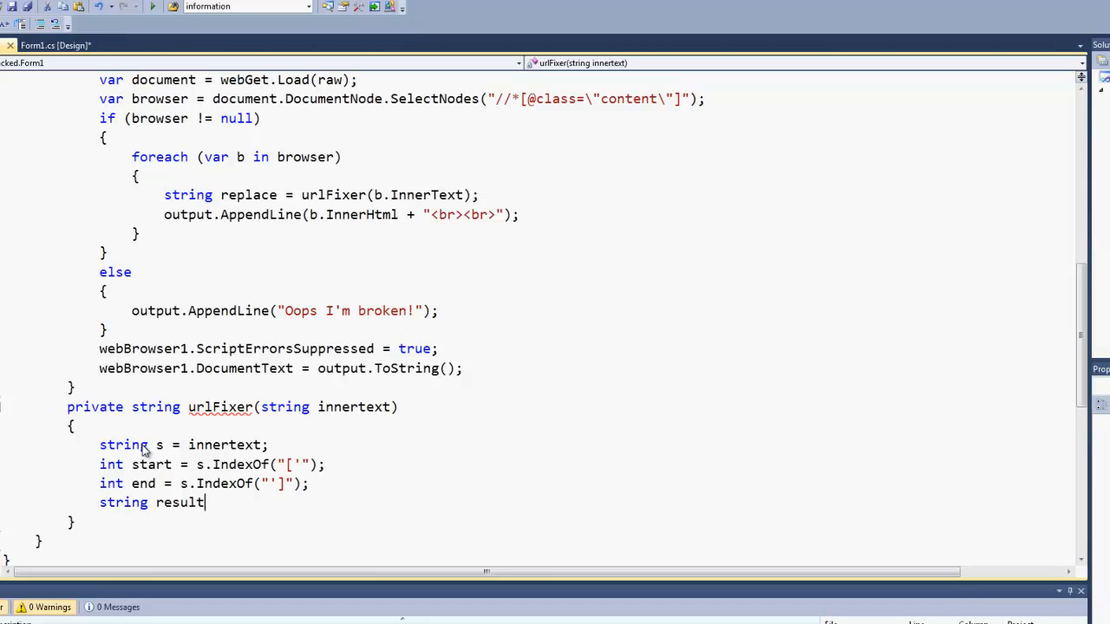
type("= s.")
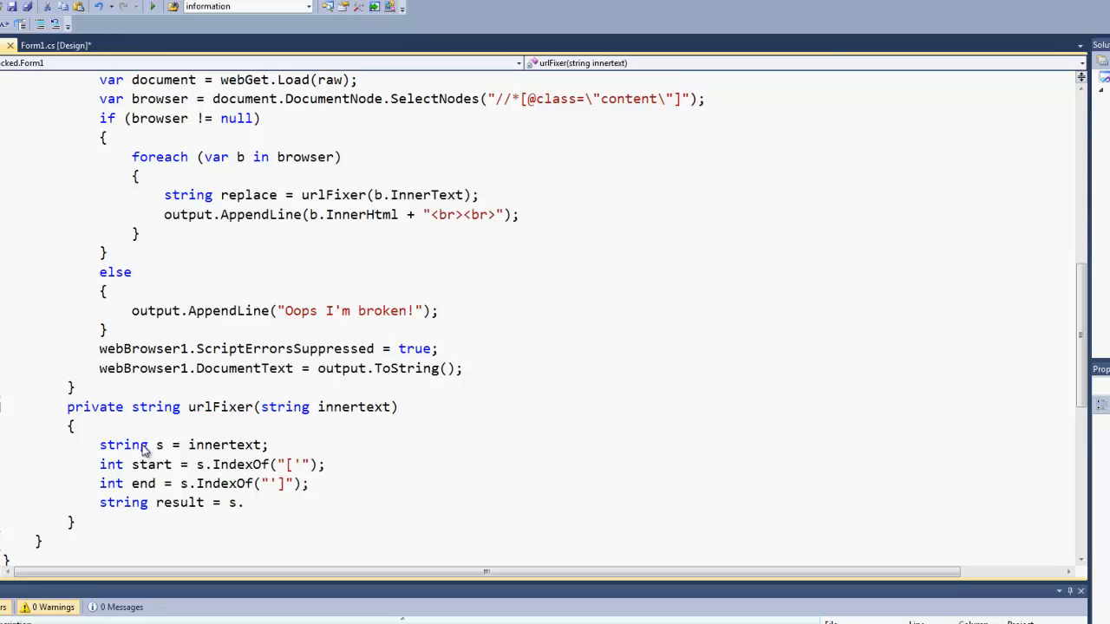
type("Substring(s")
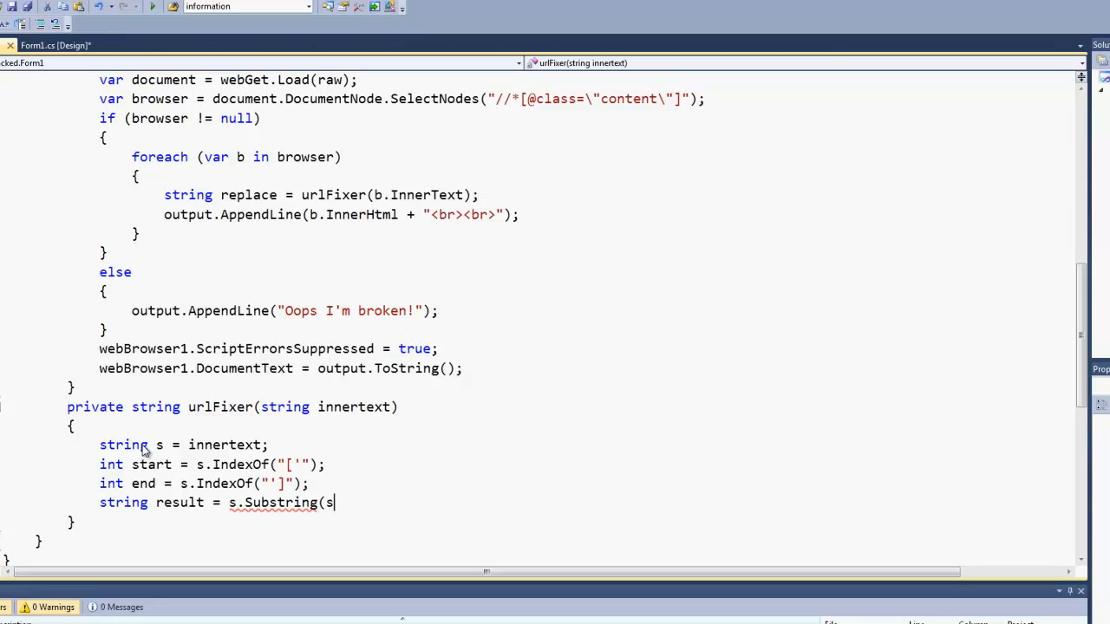
type("start + 2")
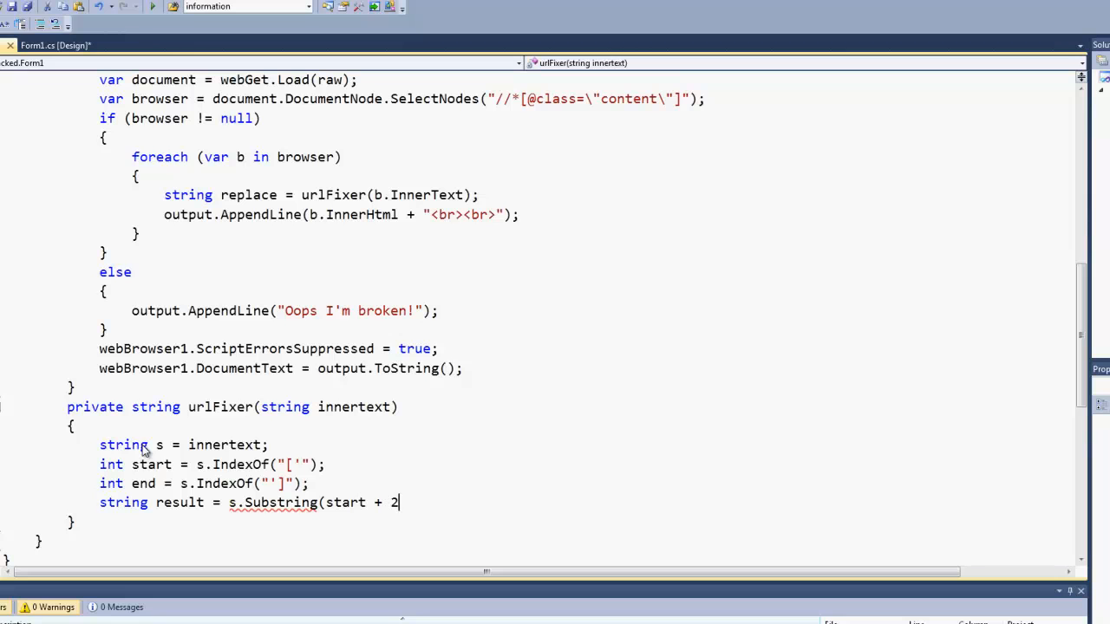
type(", end - start")
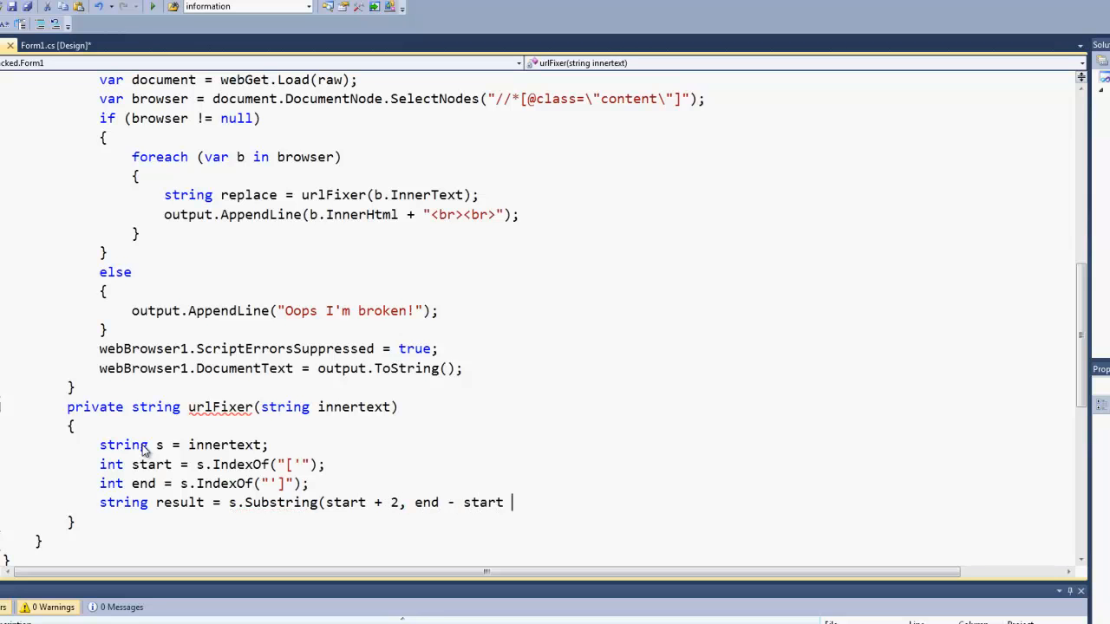
type("- 2")
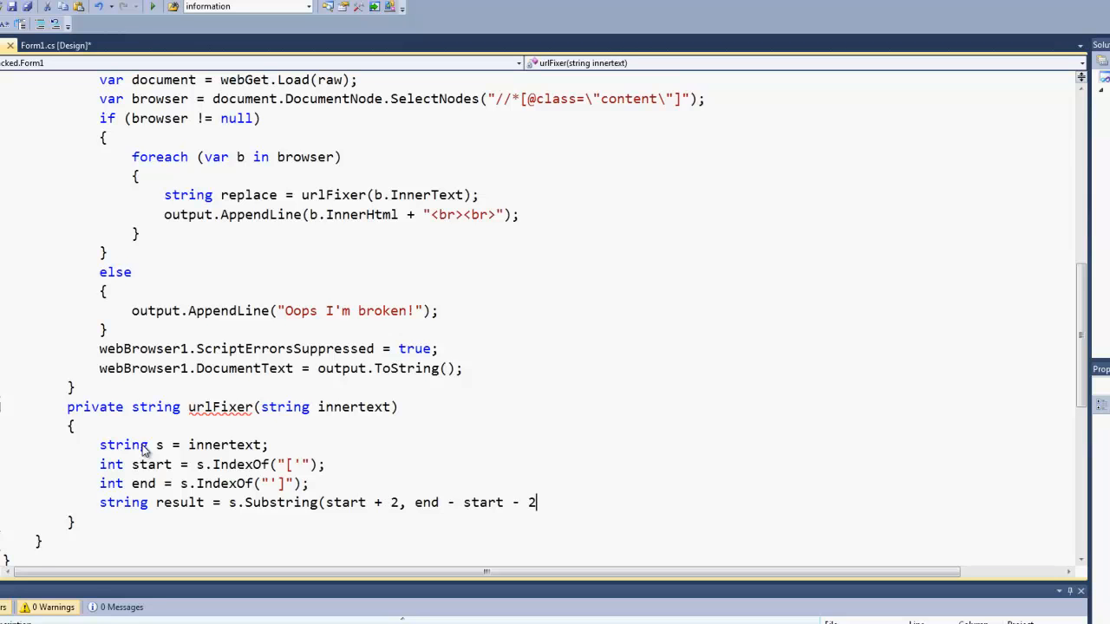
type(");")
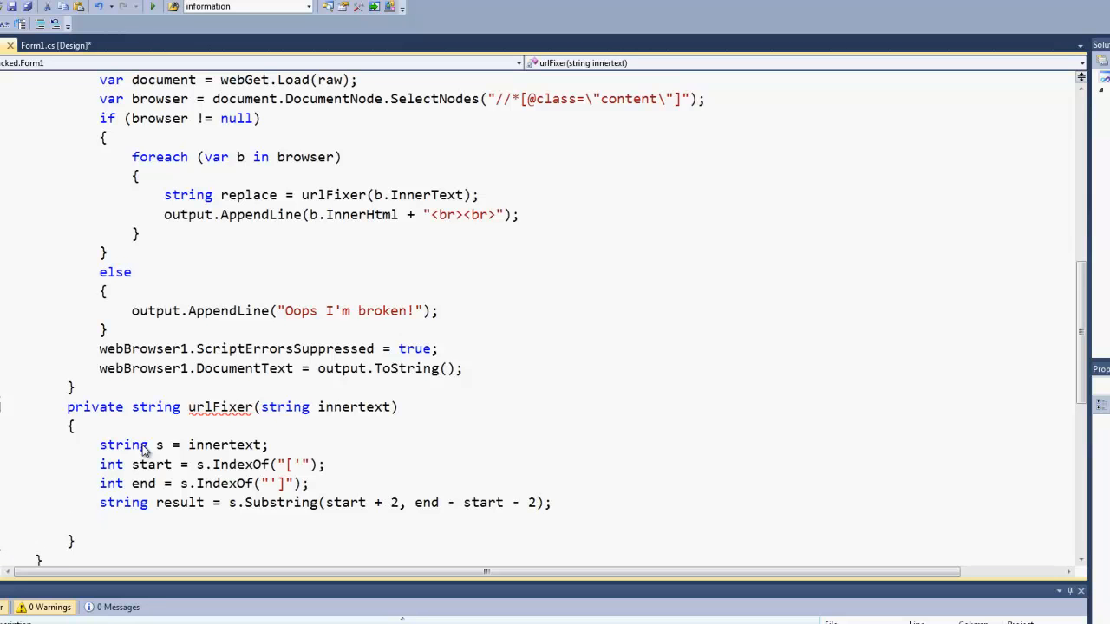
type("string s")
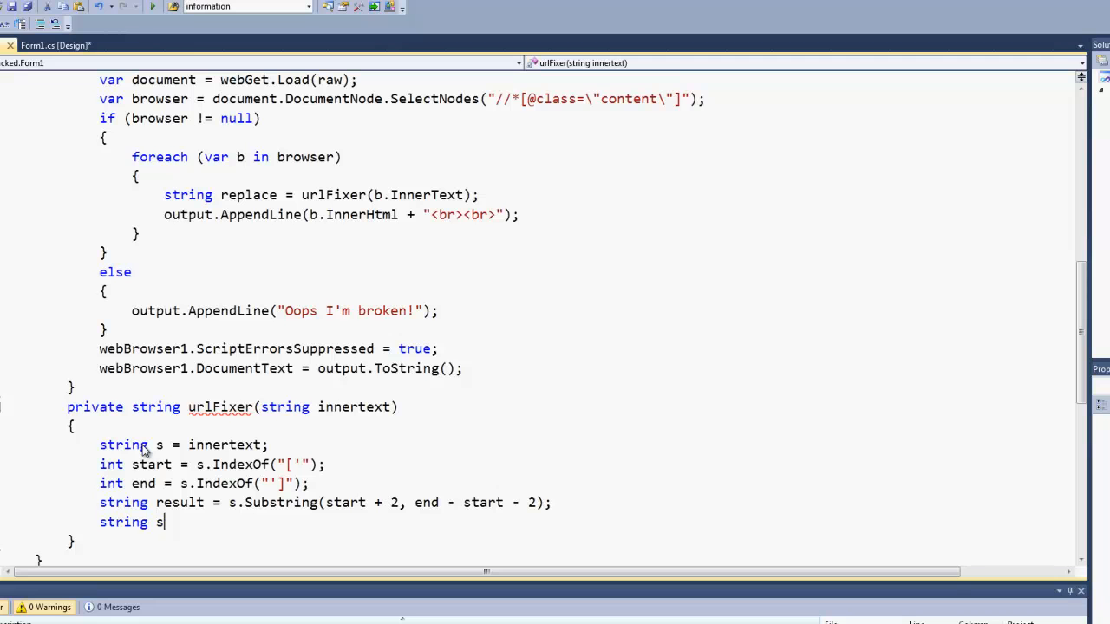
type("tartUrl")
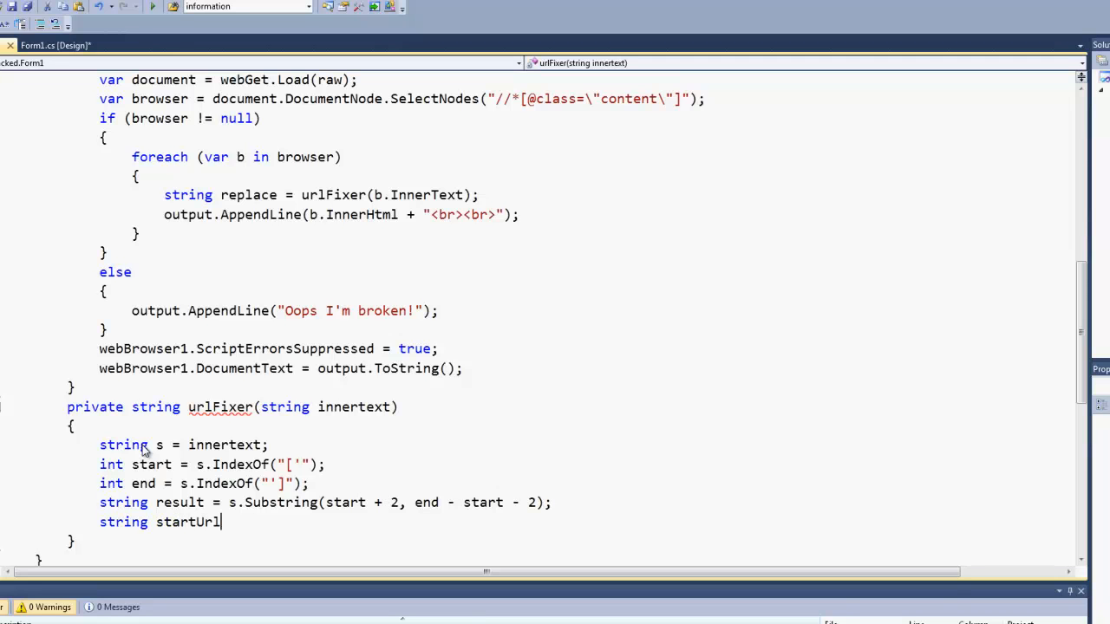
type("= \"http://media.ftvstream.com/videos/\";")
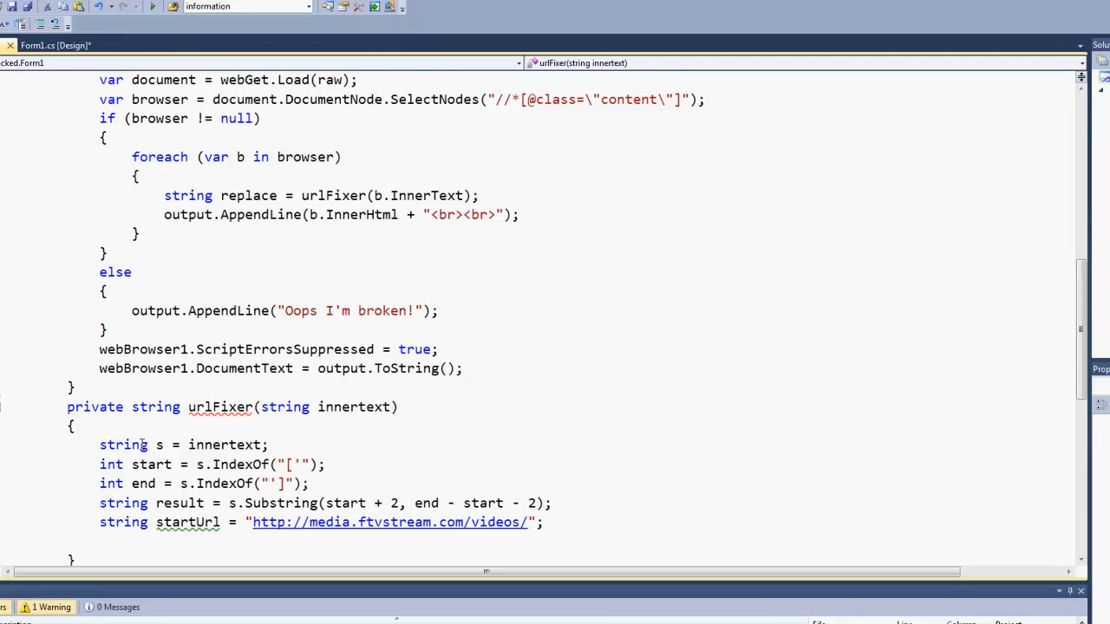
type("string endUrl = \".mp4\";")
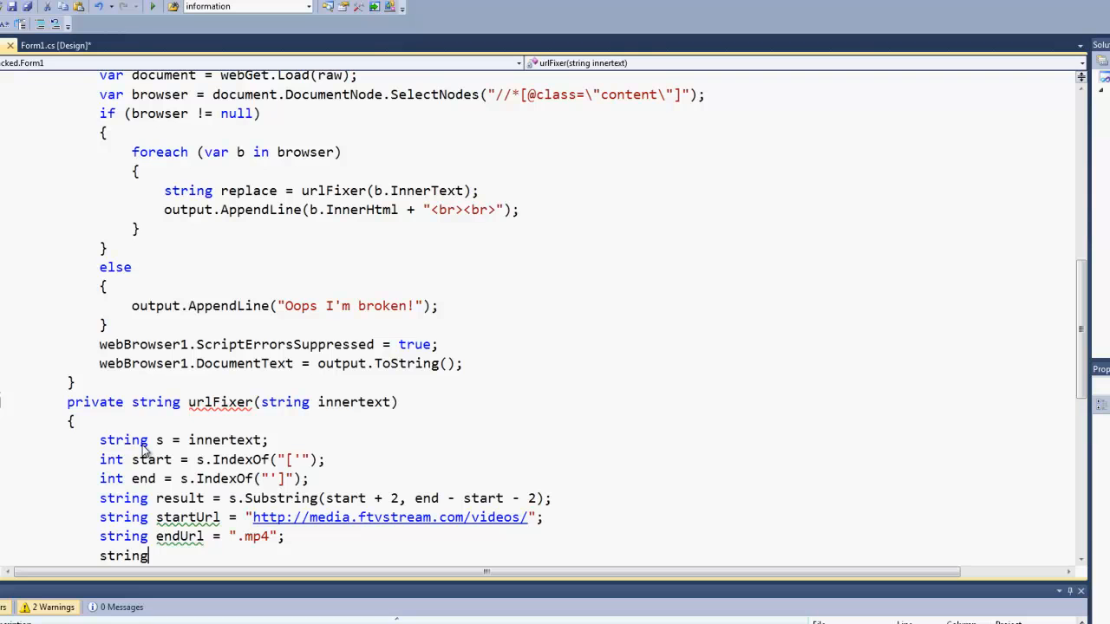
type("watch")
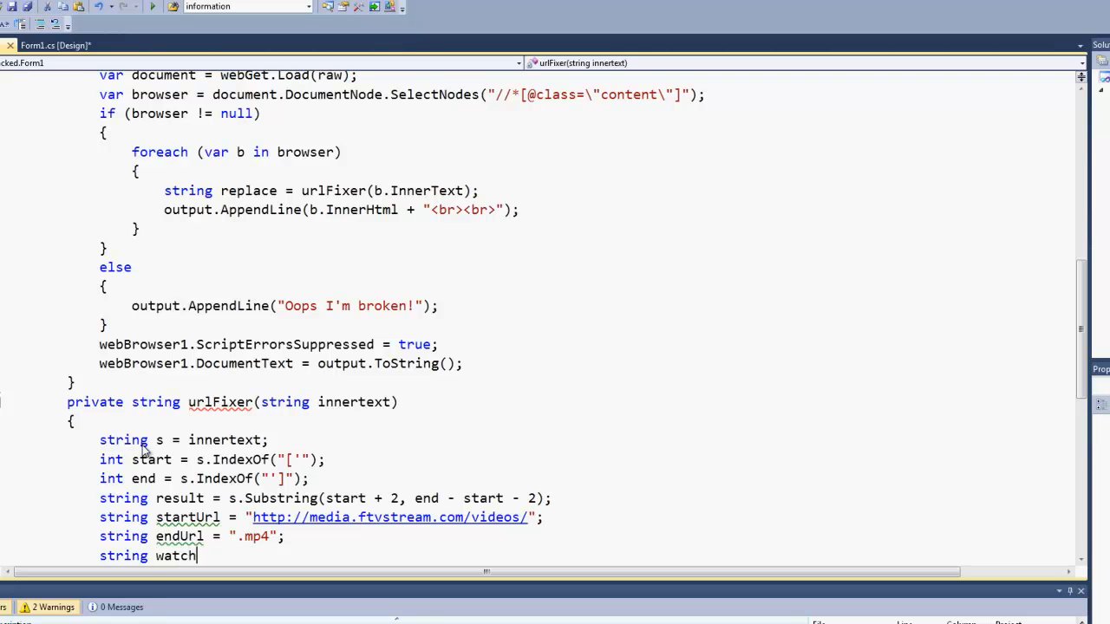
type("Me = startUrl + res")
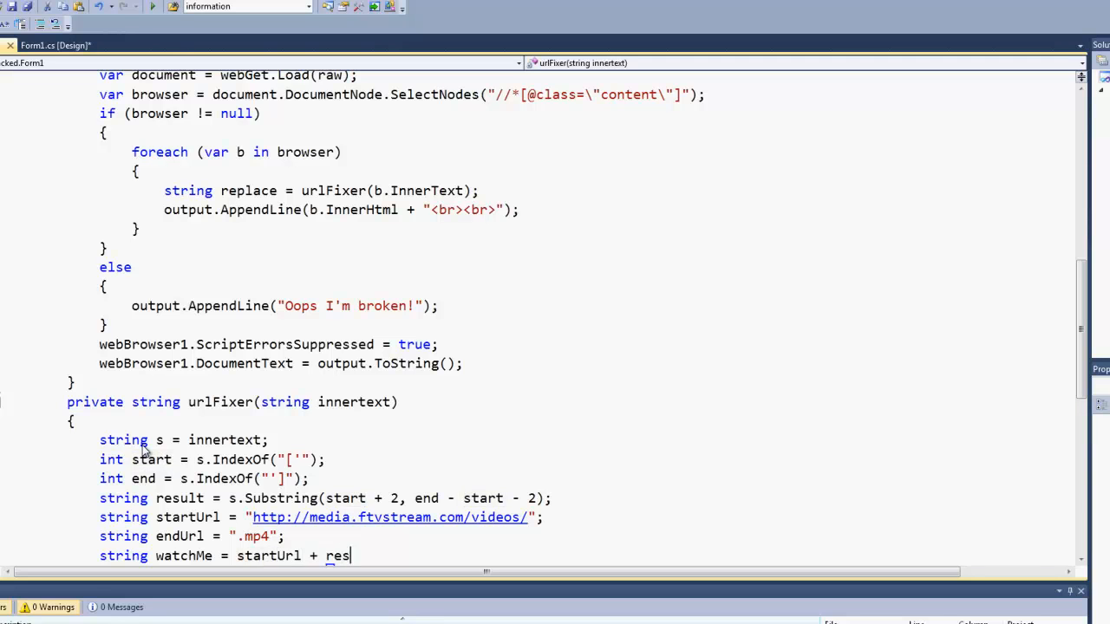
type("ult + endUrl;")
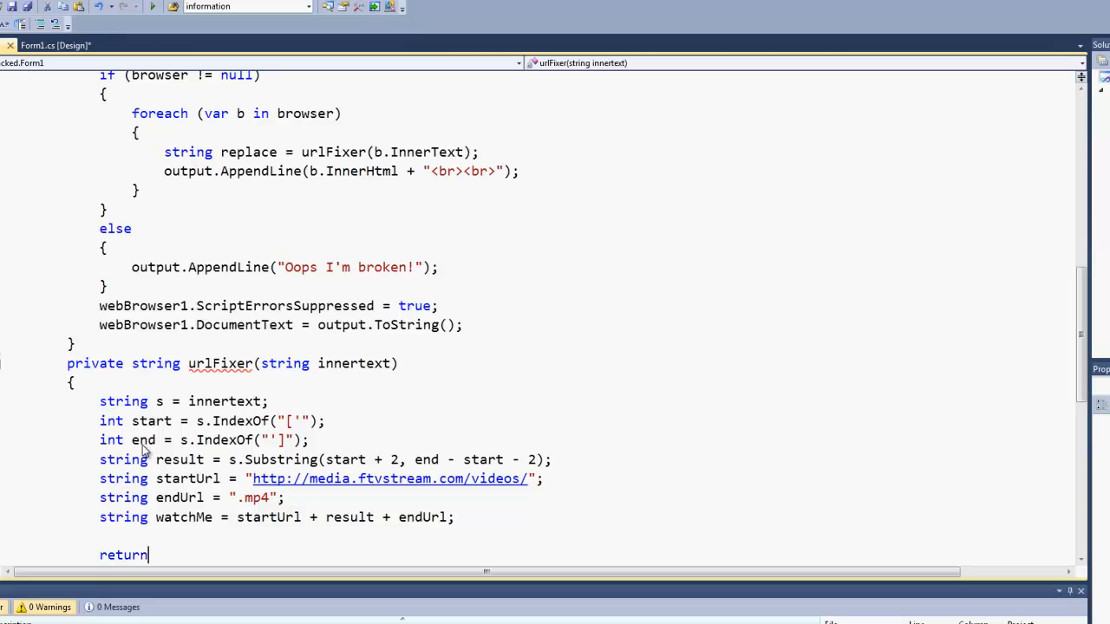
type("watchMe;")
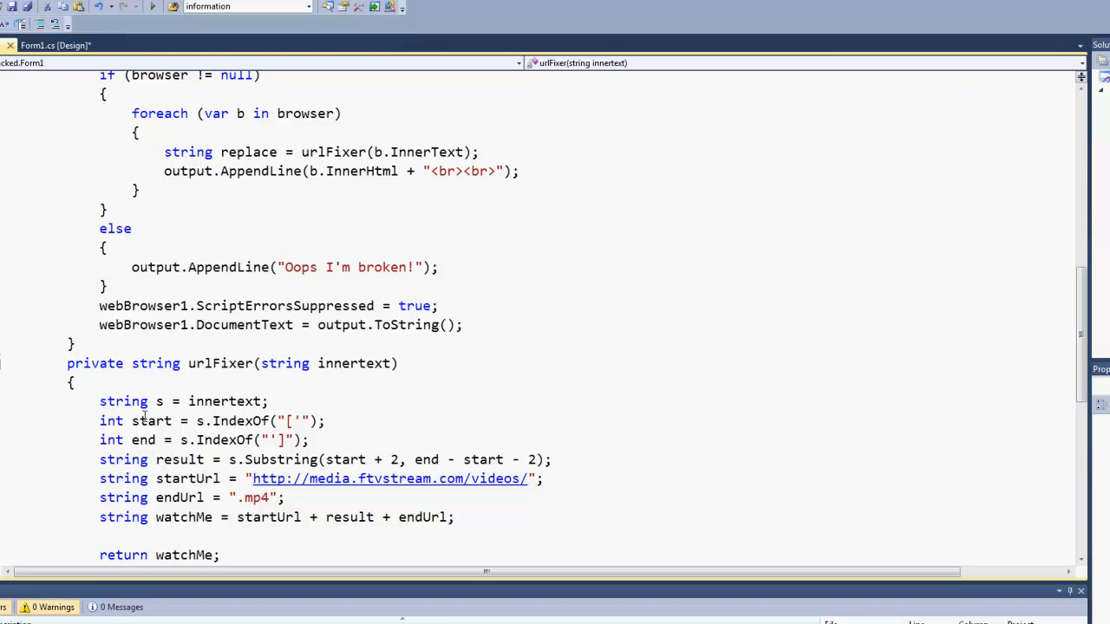
scroll("down", 3)
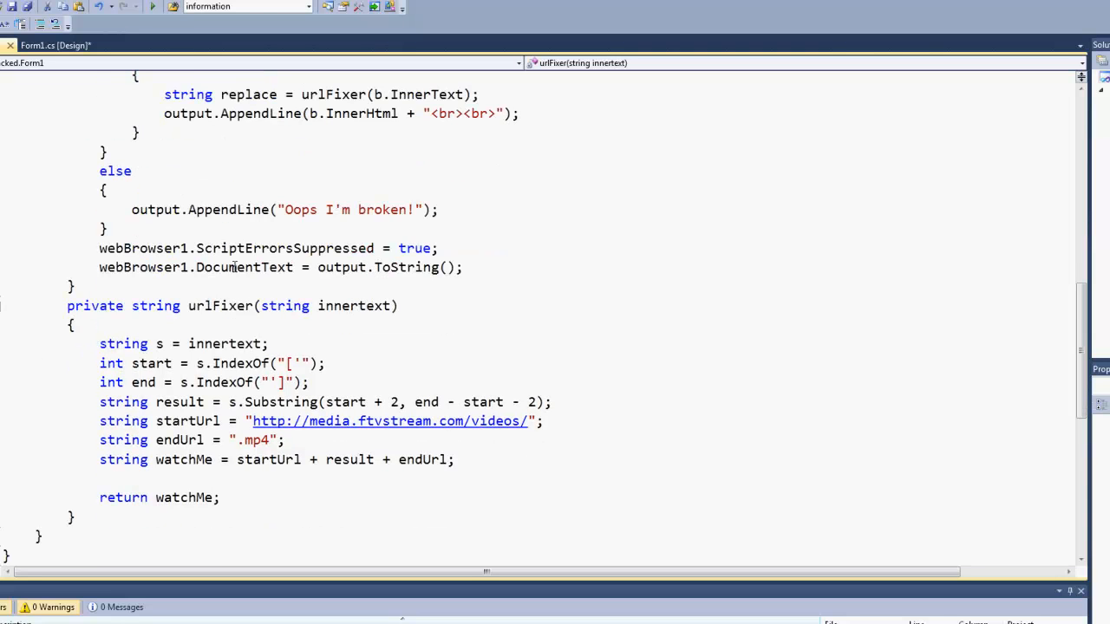
mouse_move(426, 459)
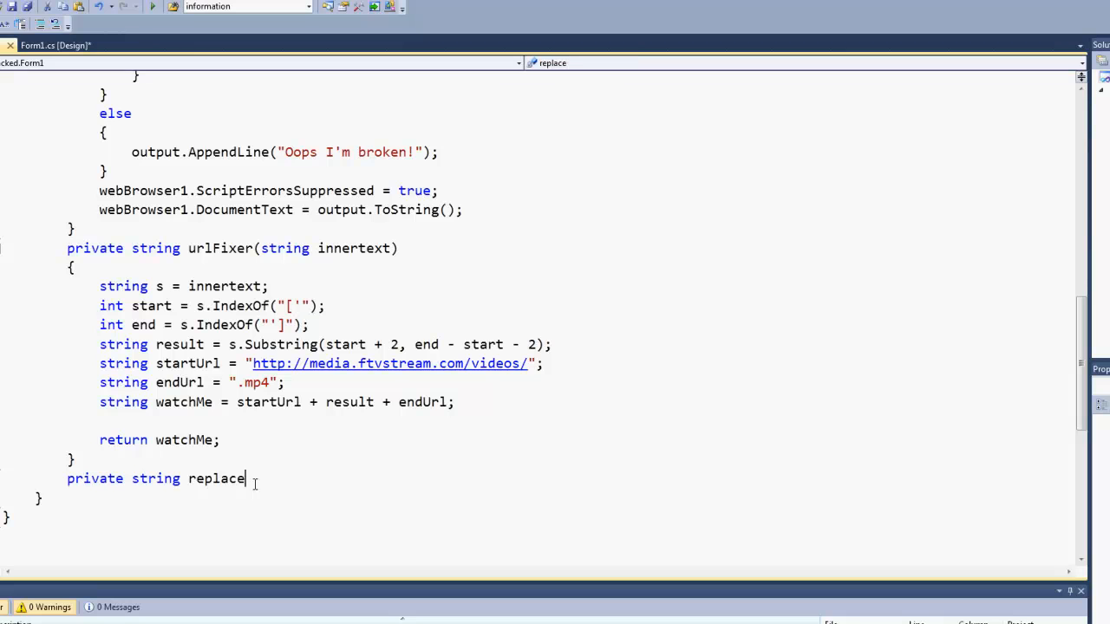
- Declare private string replaceUrls(string html, string replacement) below urlFixer
type("Urls()")
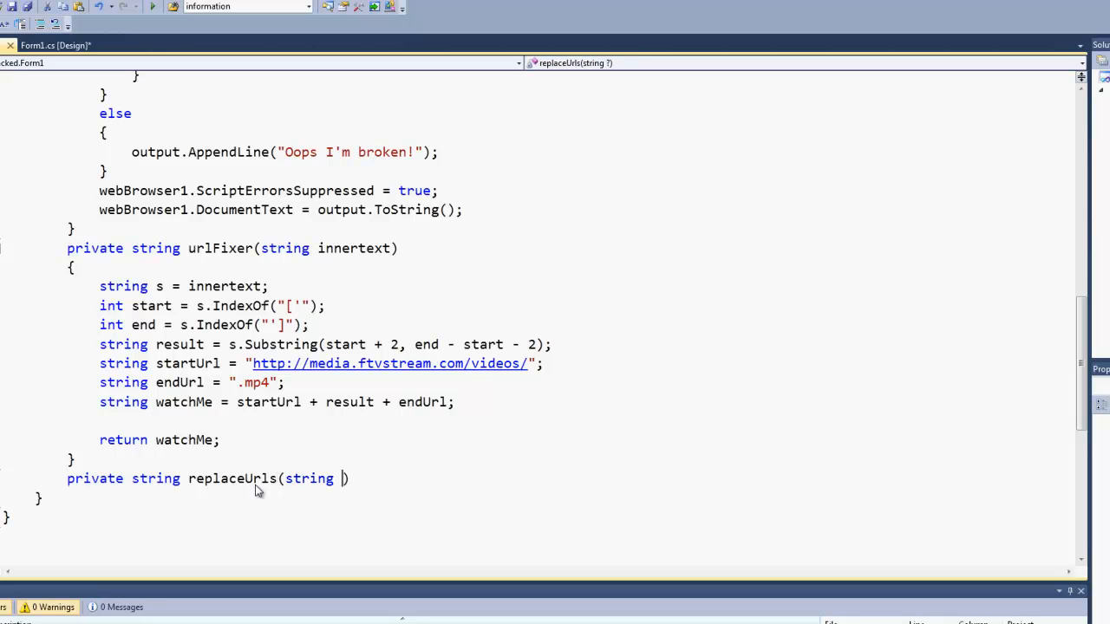
type("html, string replacement")
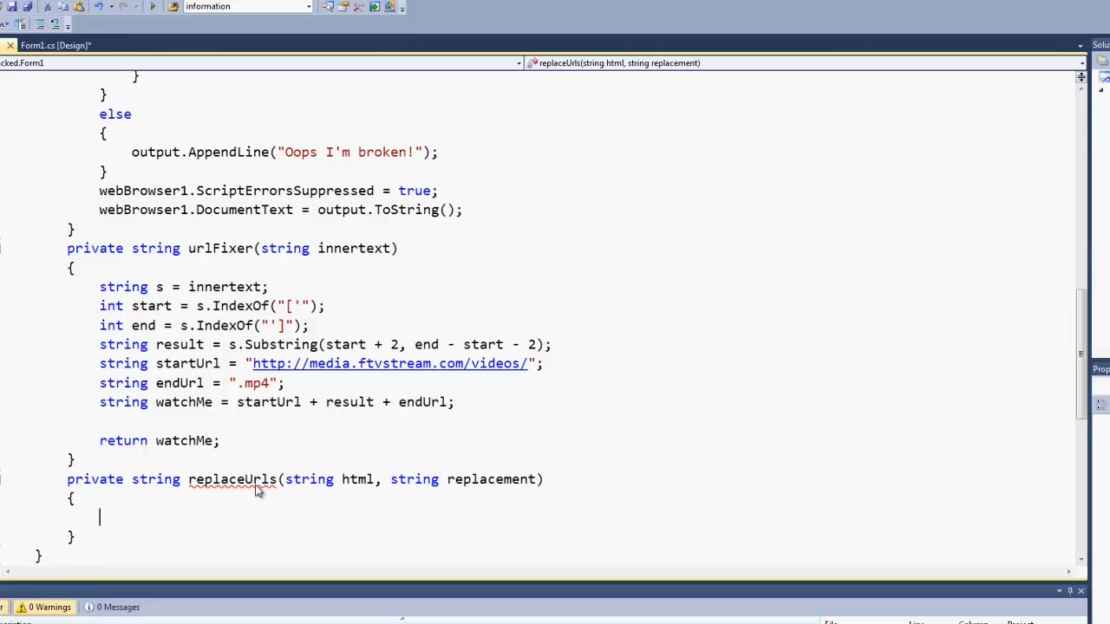
type("html")
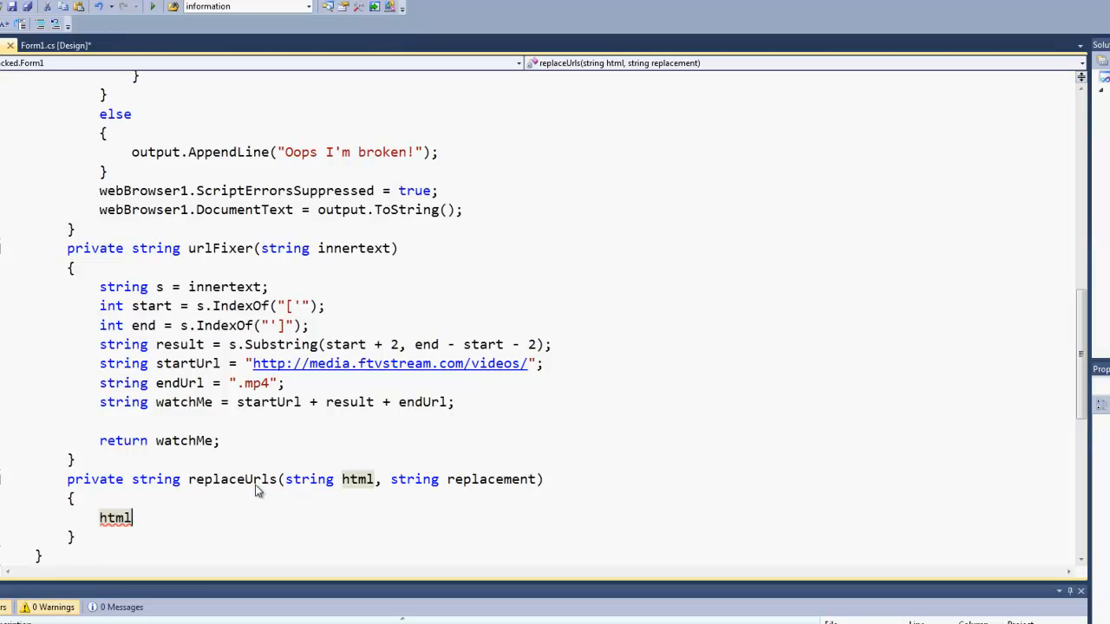
- Create a new HtmlAgilityPack.HtmlDocument doc and call doc.LoadHtml(html)
type("HtmlAgilityPack.ht")
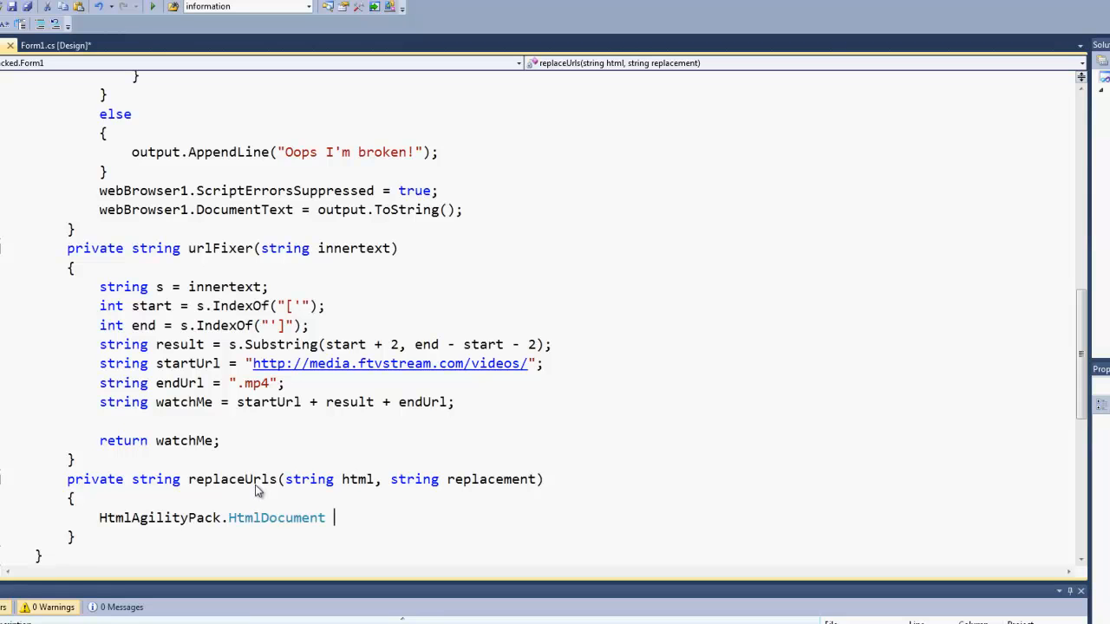
type("doc = new")
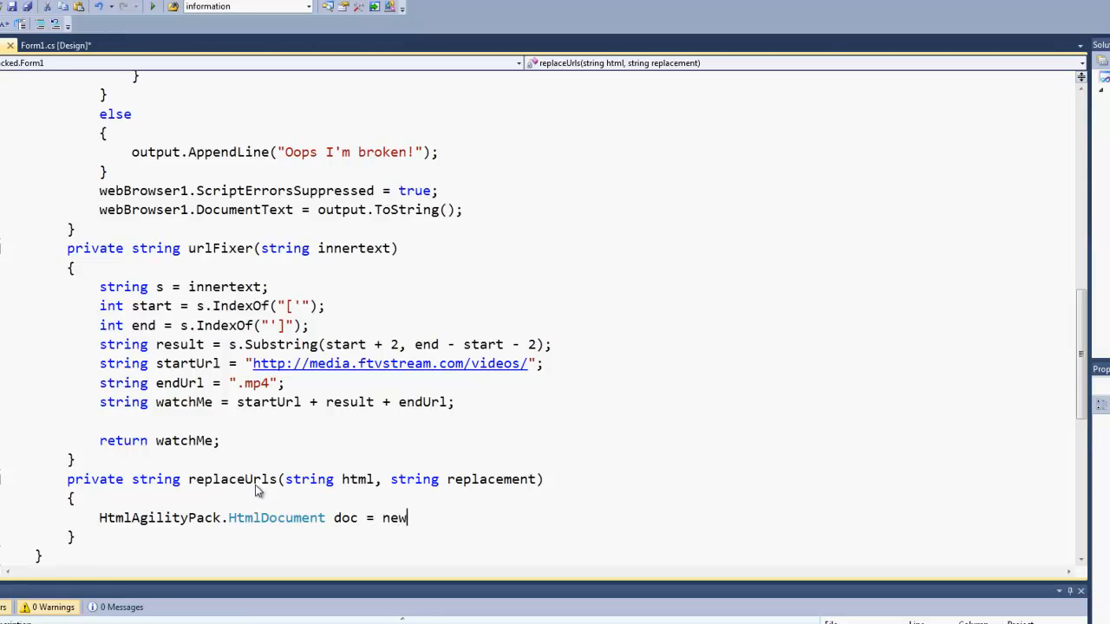
type("HtmlAgilityPack.HtmlDocument();")
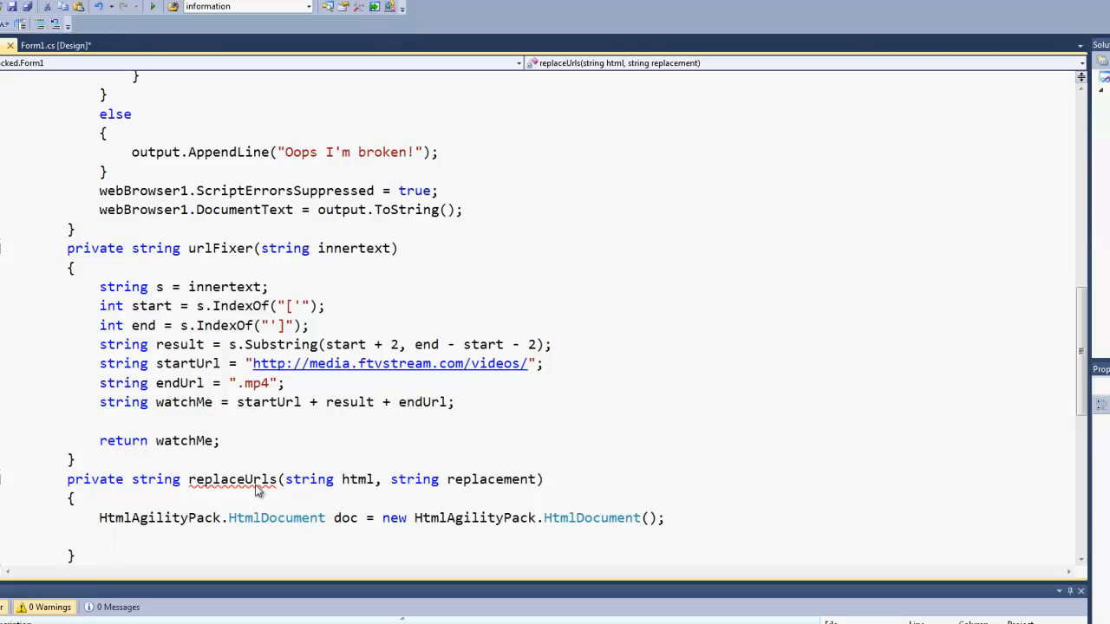
type("doc.loadHtml(html")
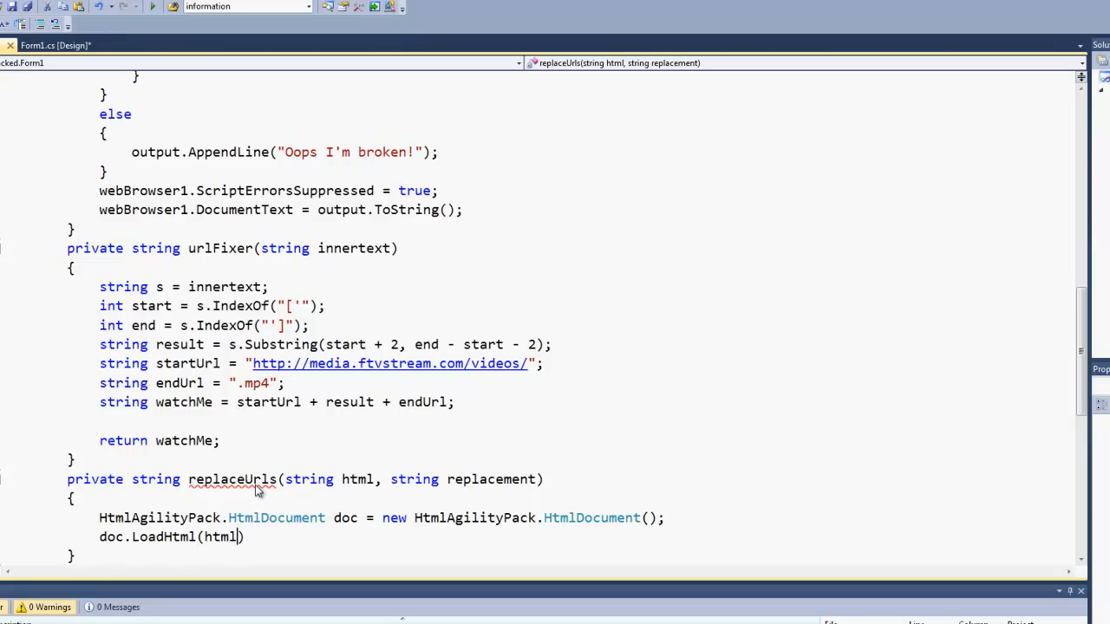
type(";")
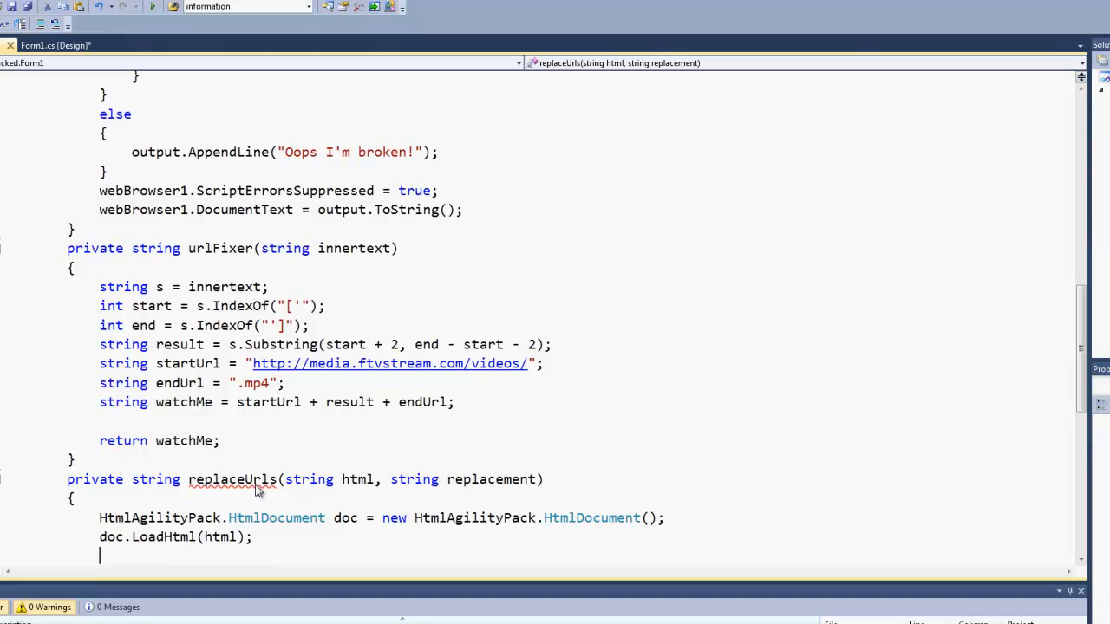
type("foreach (htmkl")
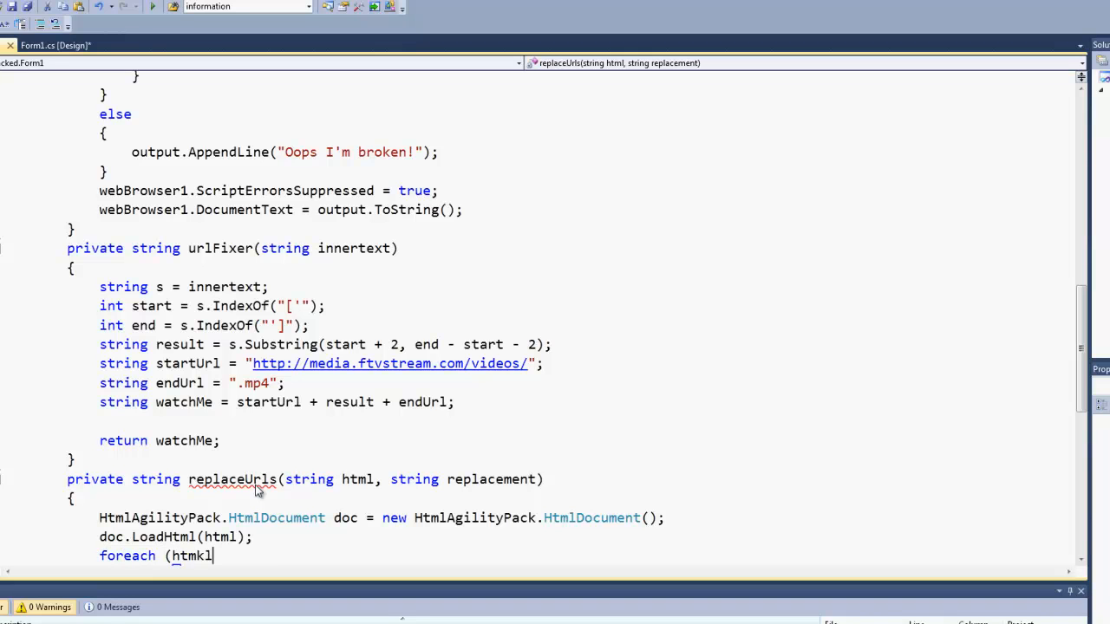
type("HtmlNode link")
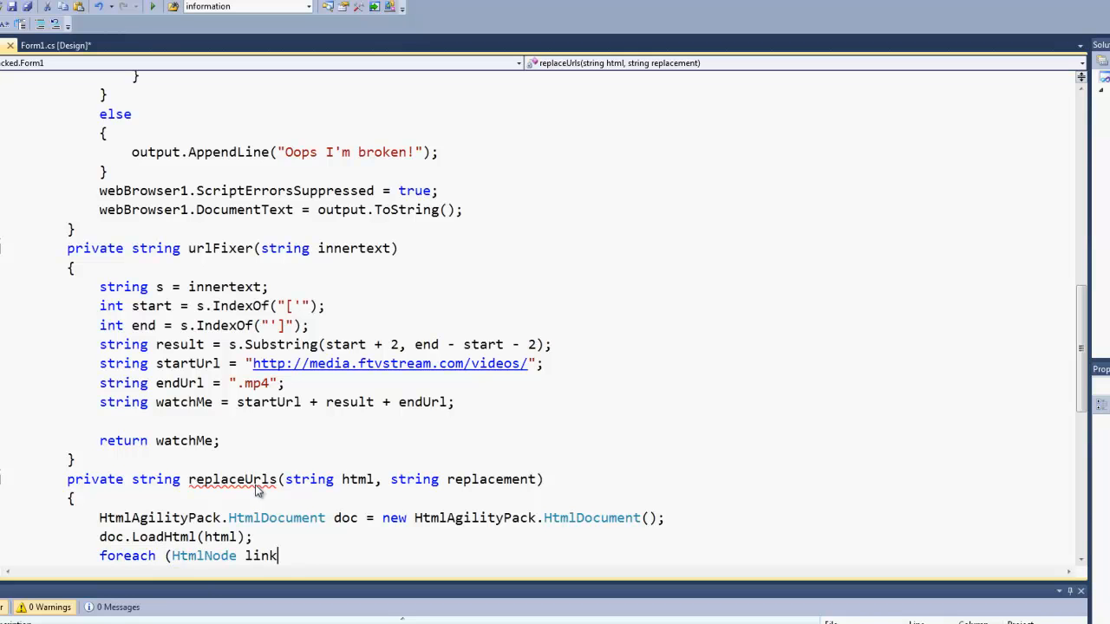
type("in doc.dio")
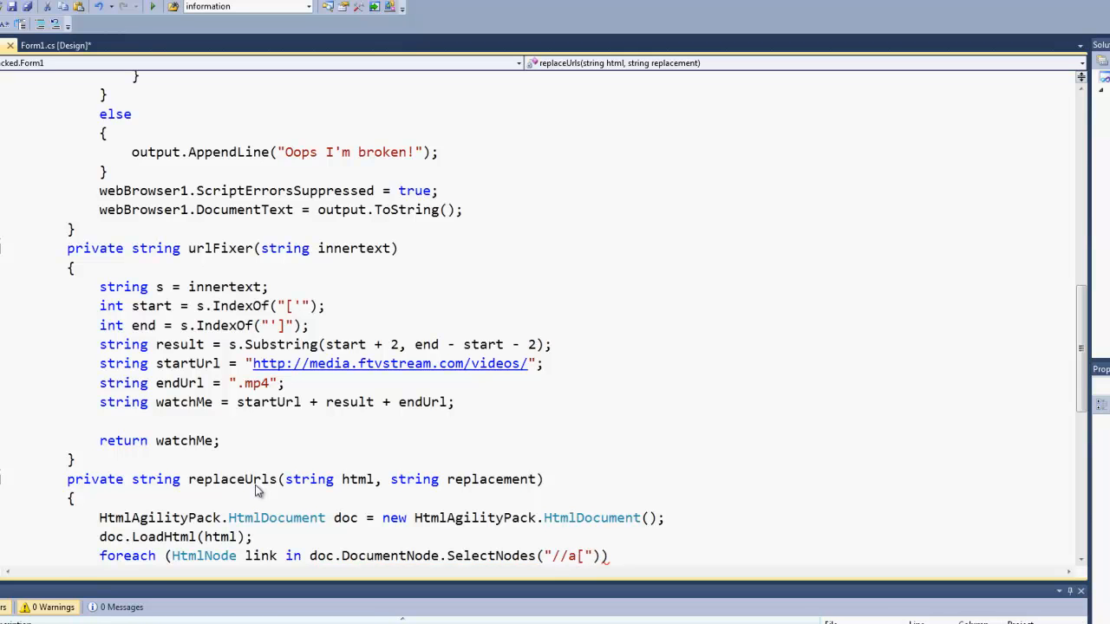
type("@href]")
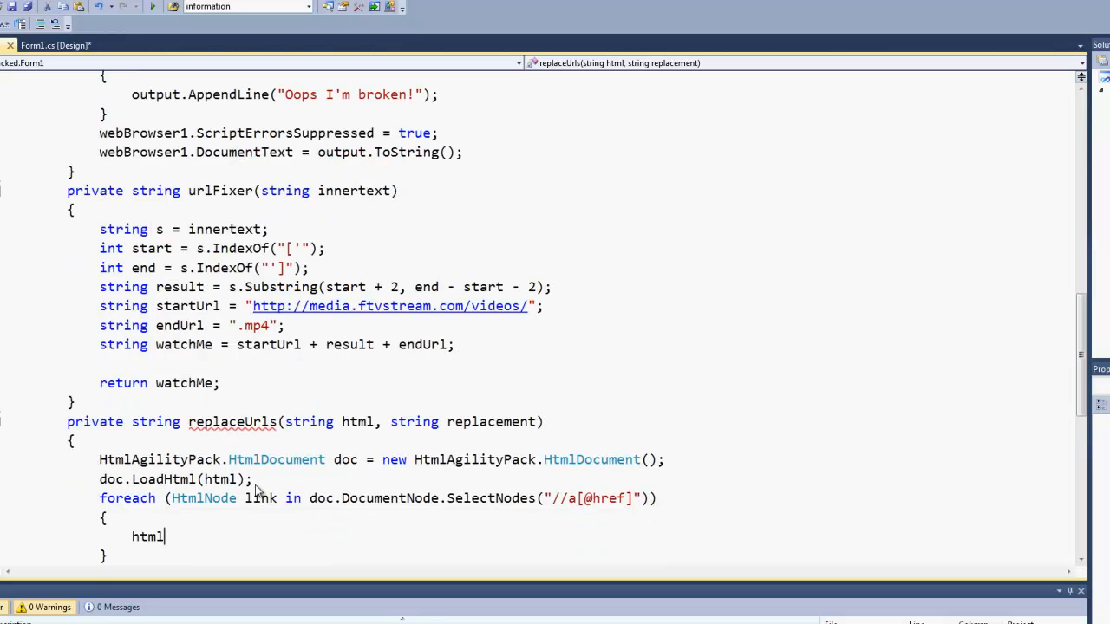
type("atr")
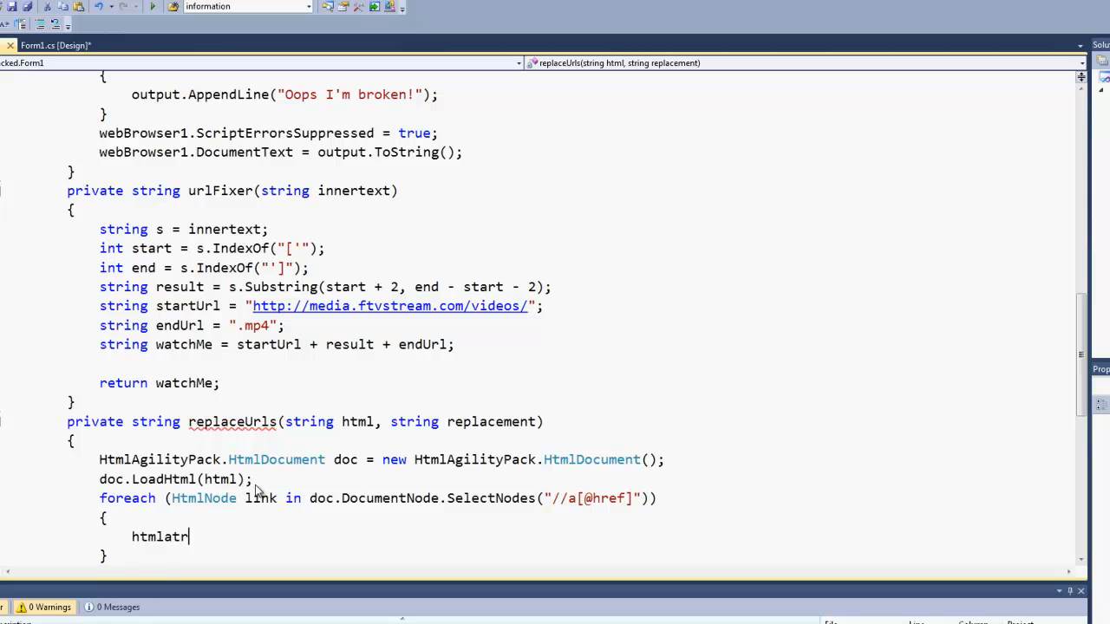
type("HtmlAttribute att = link.")
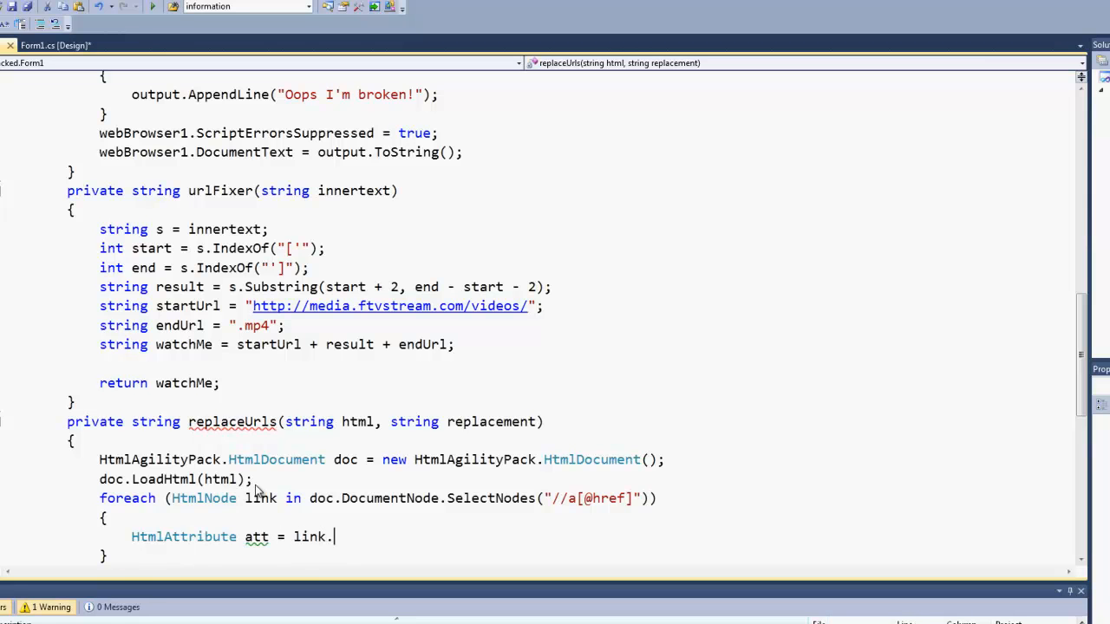
type("Attributes")
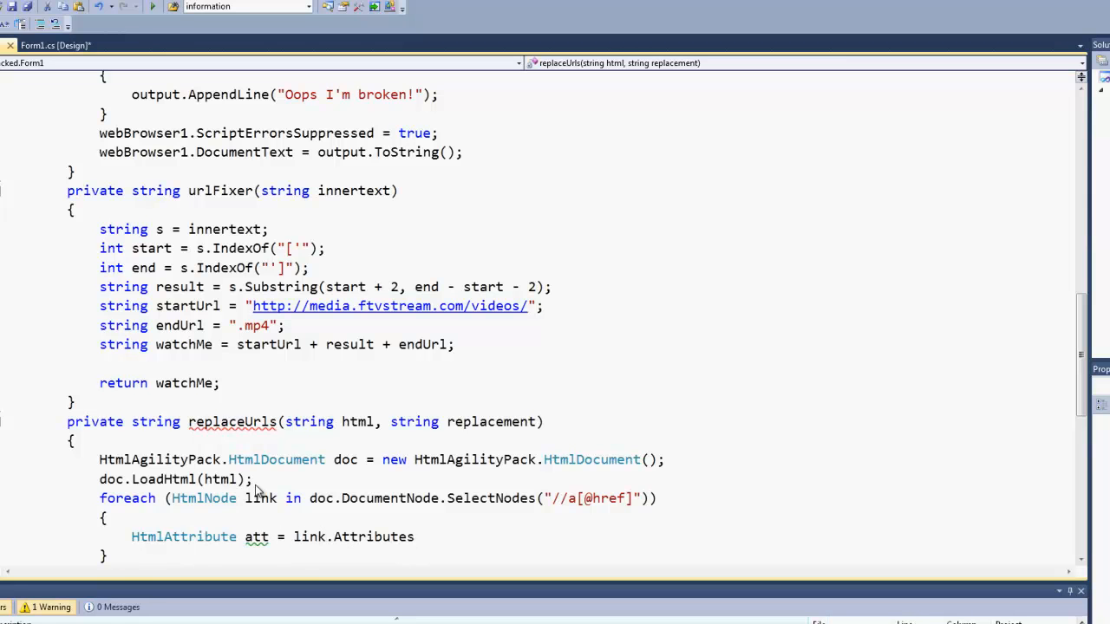
type("[\"href")
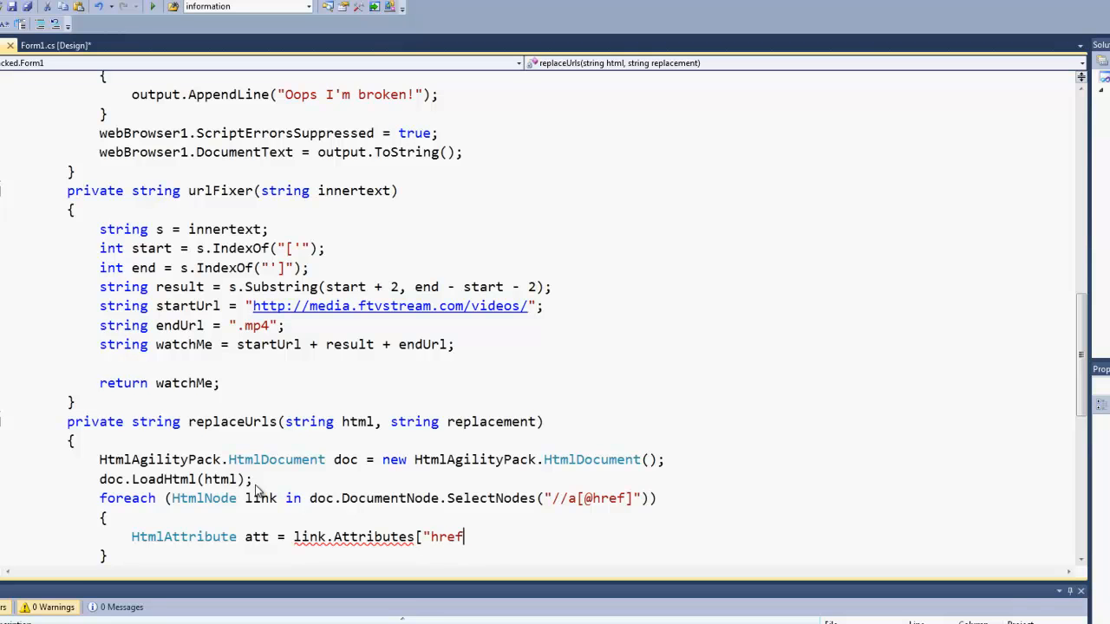
type("];")
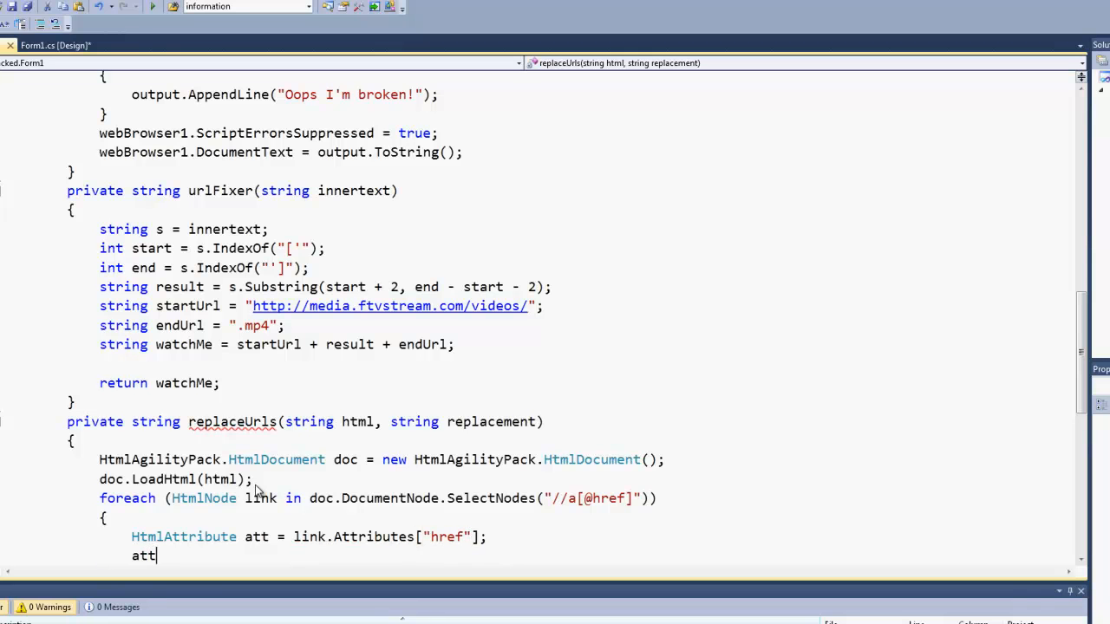
type(".v")
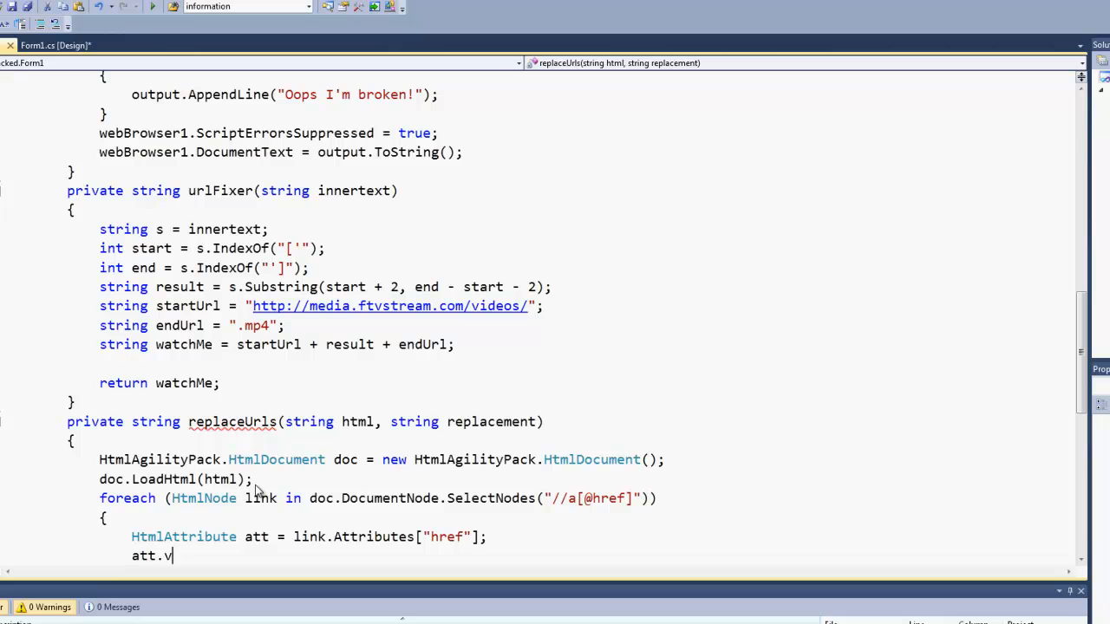
type("alue = replacement;")
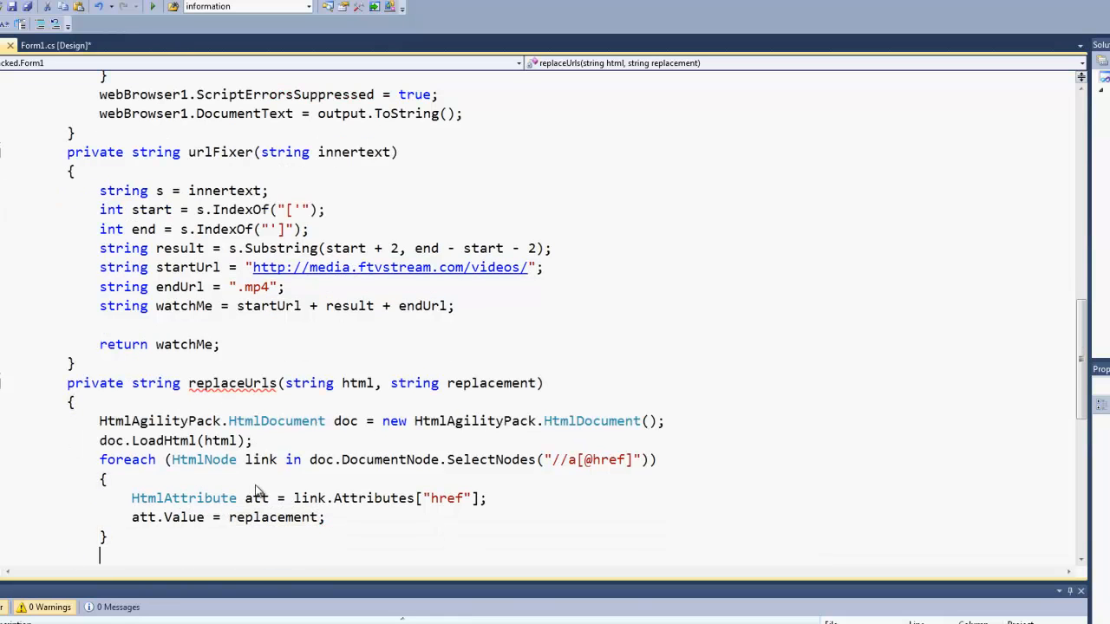
- Return doc.DocumentNode.SelectSingleNode("//*").InnerHtml from replaceUrls
type("return")
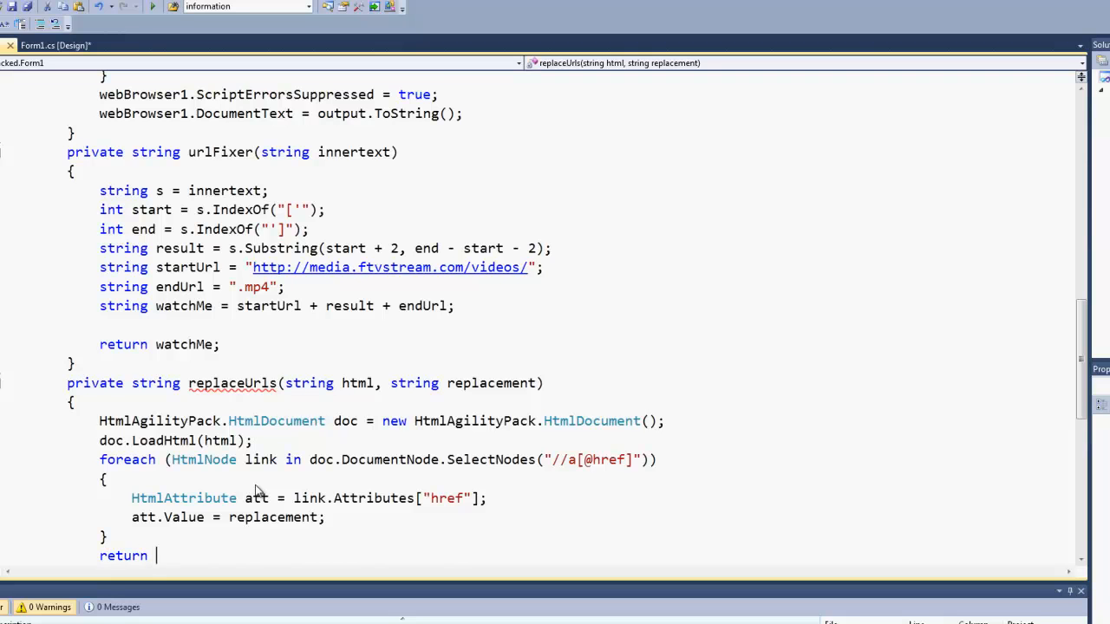
type("doc.DocumentNode")
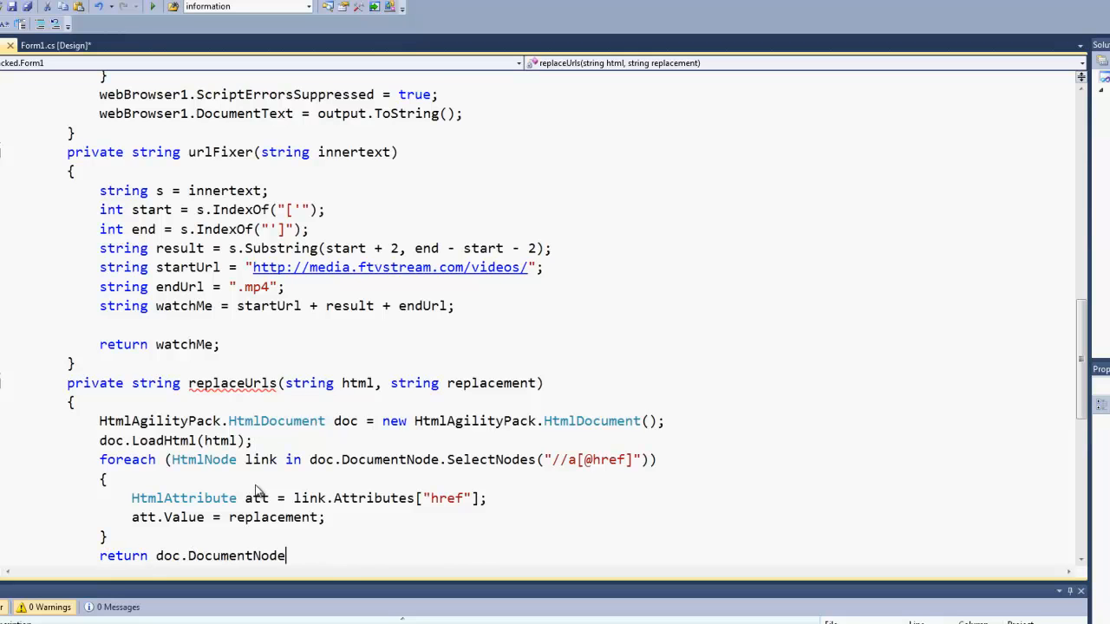
type(".SelectSingleNode")
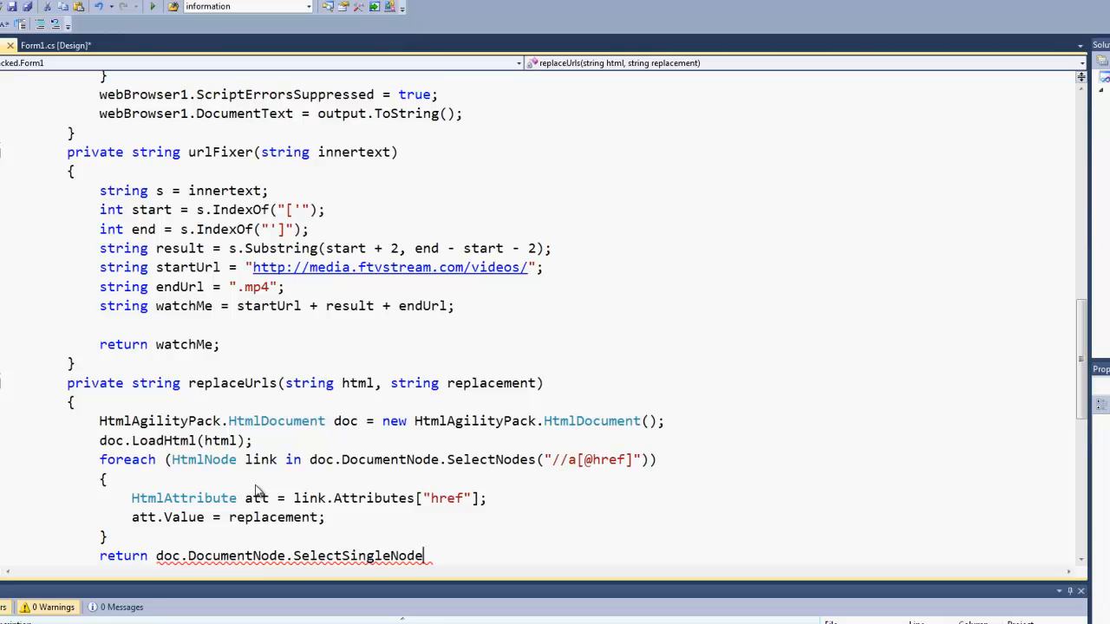
type("(\"\")")
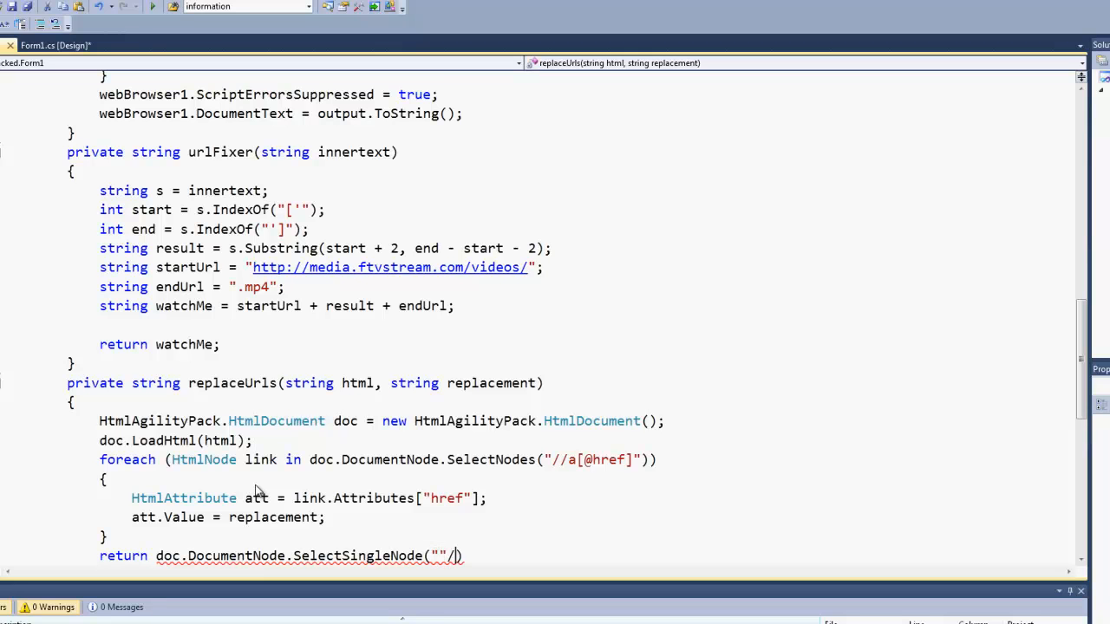
type("//*")
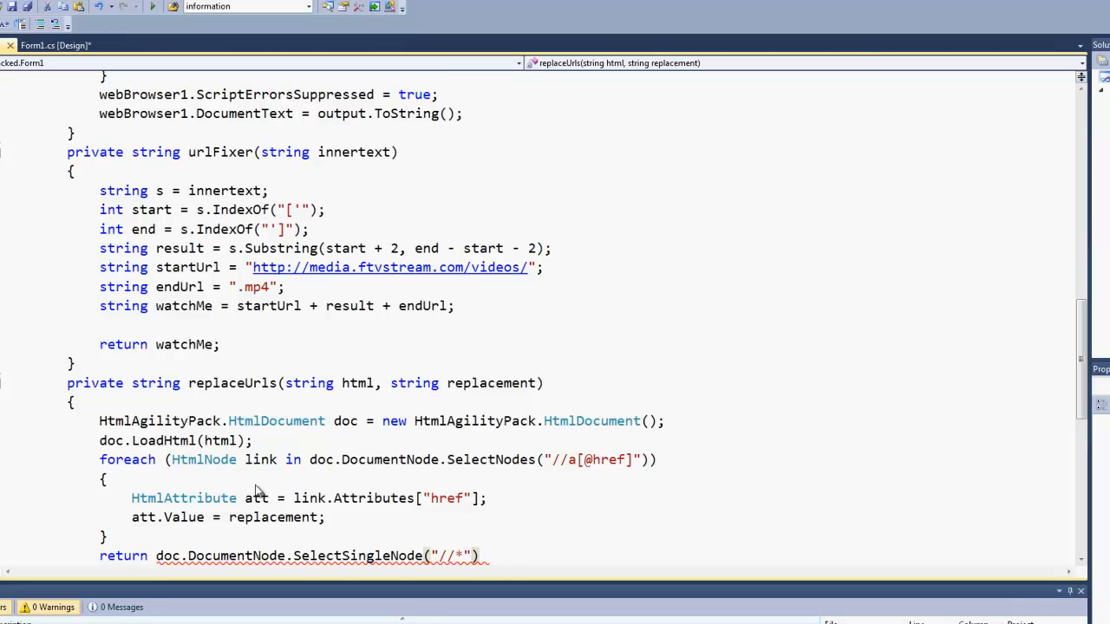
type(".inn")
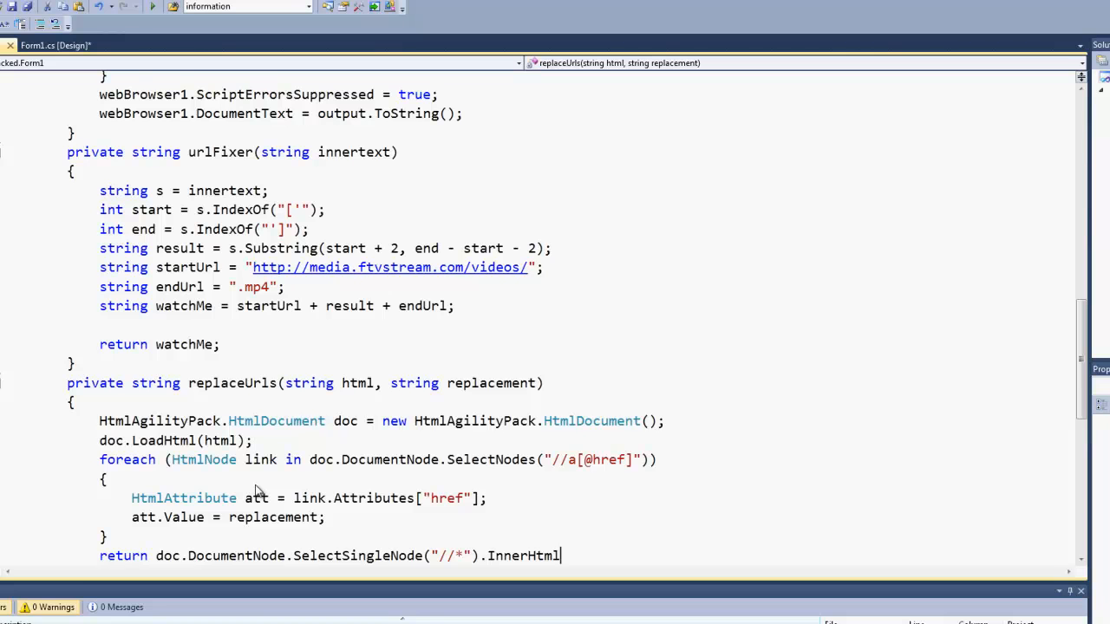
scroll("up", 3)
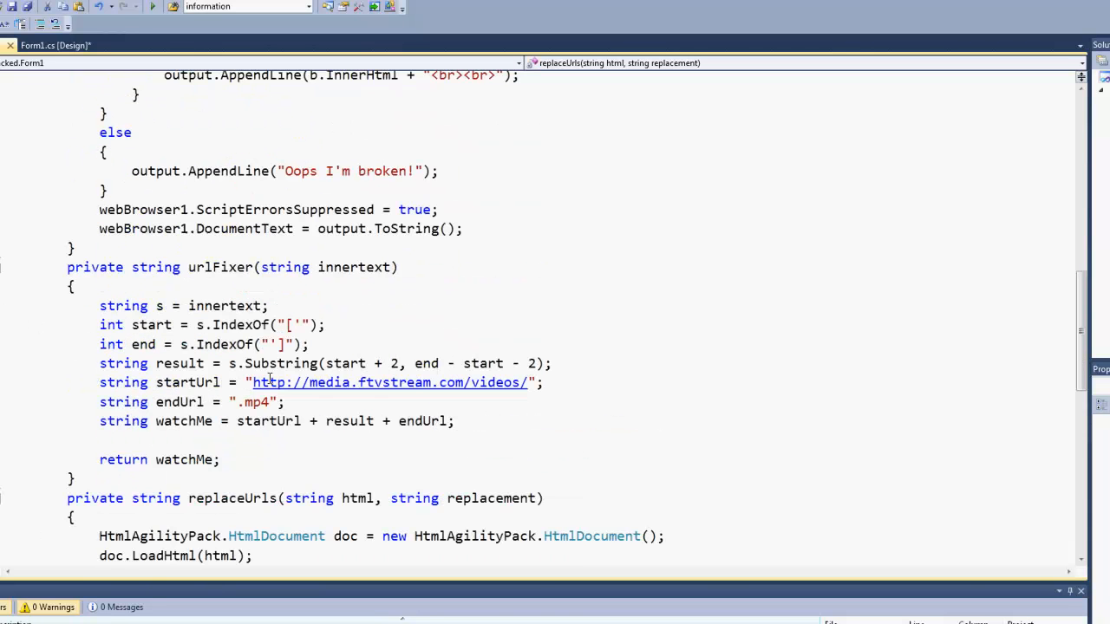
- In the loop, add string videoUrl = replaceUrls(b.InnerHtml, replace)
scroll("up", 3)
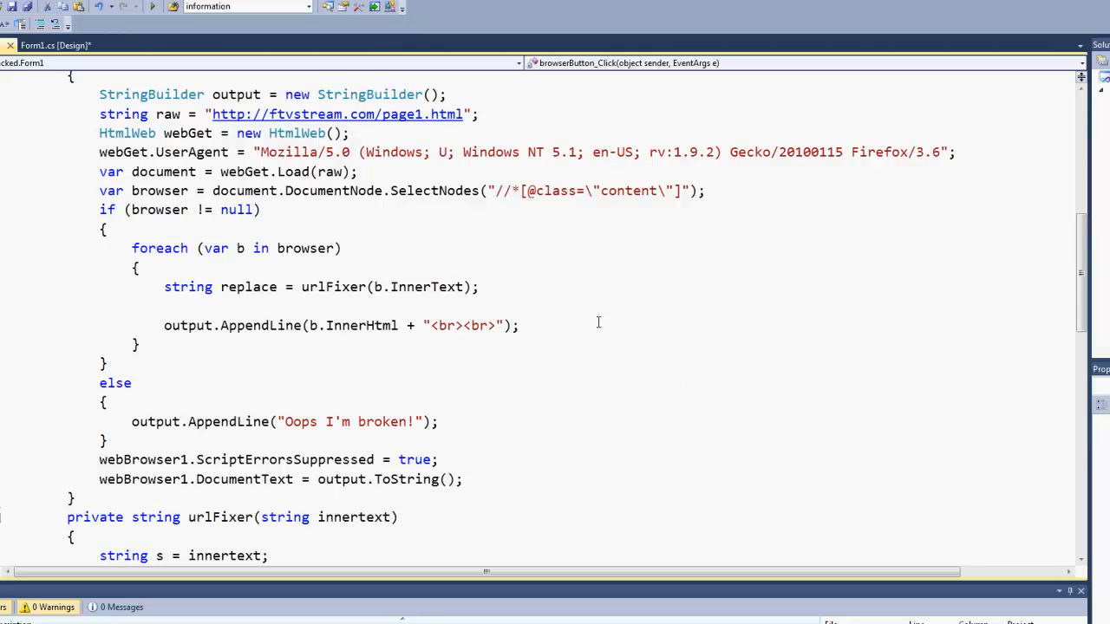
type("string vide")
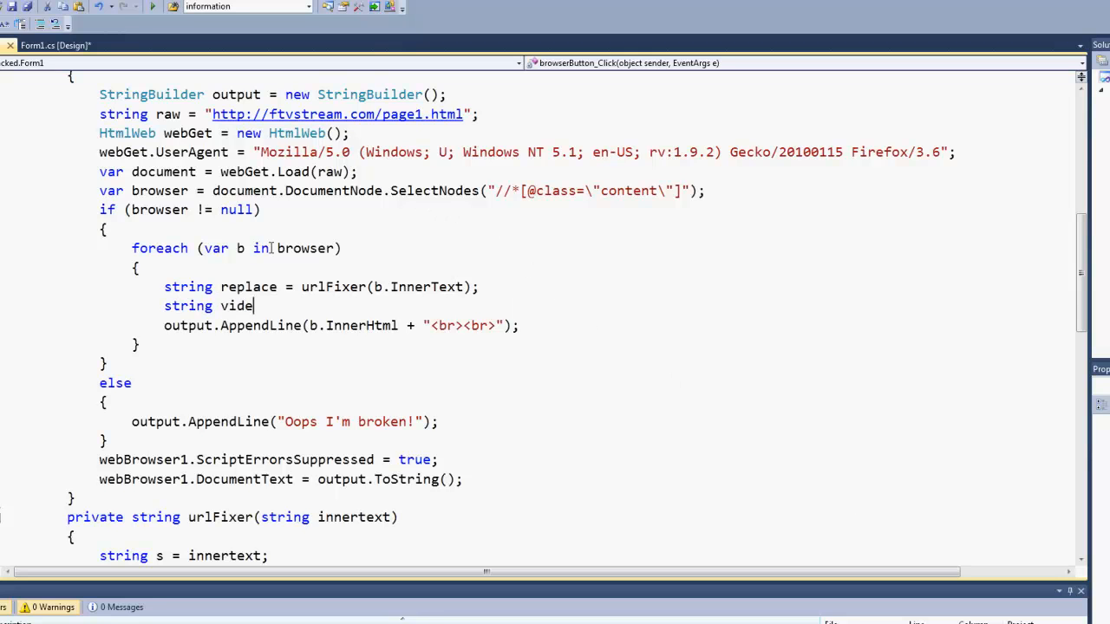
type("oUrl")
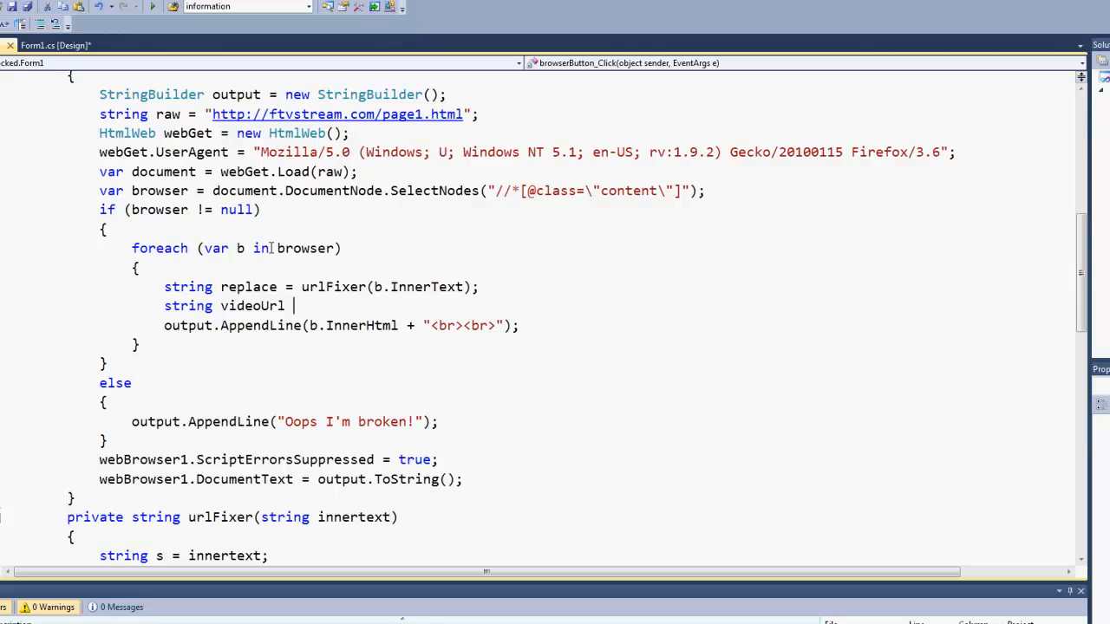
type("= replaceUrls")
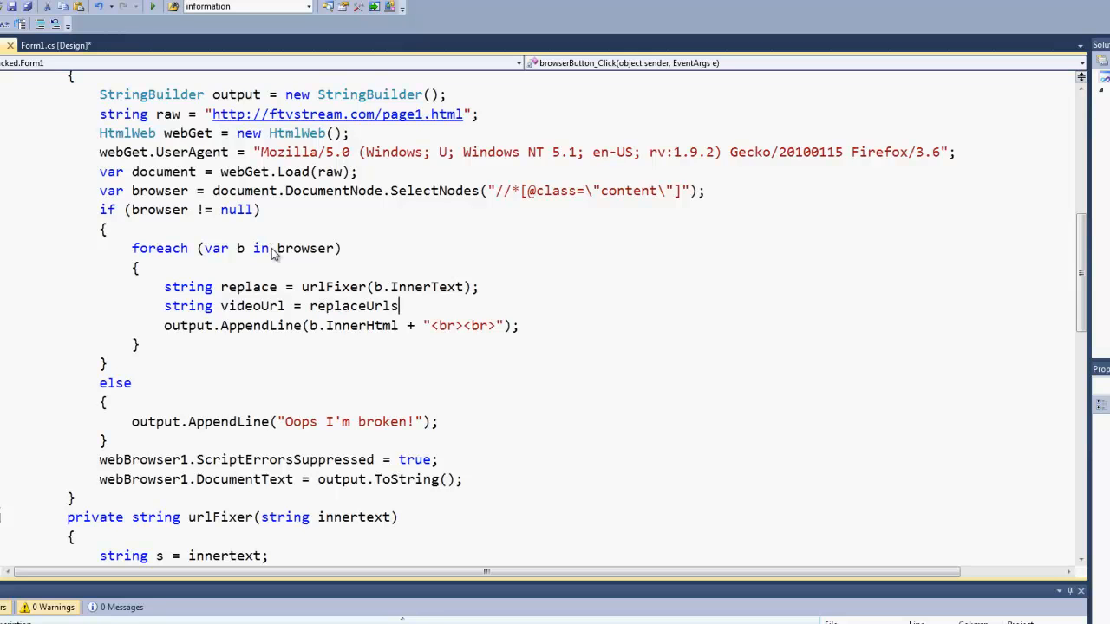
type("(b.inn")
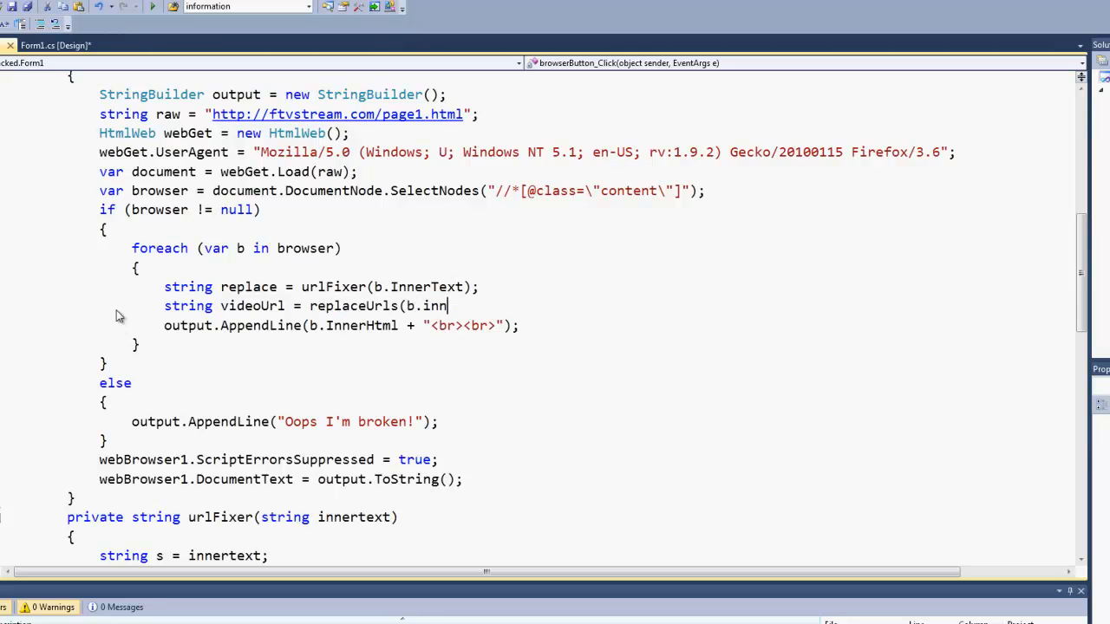
type("erHtml, re")
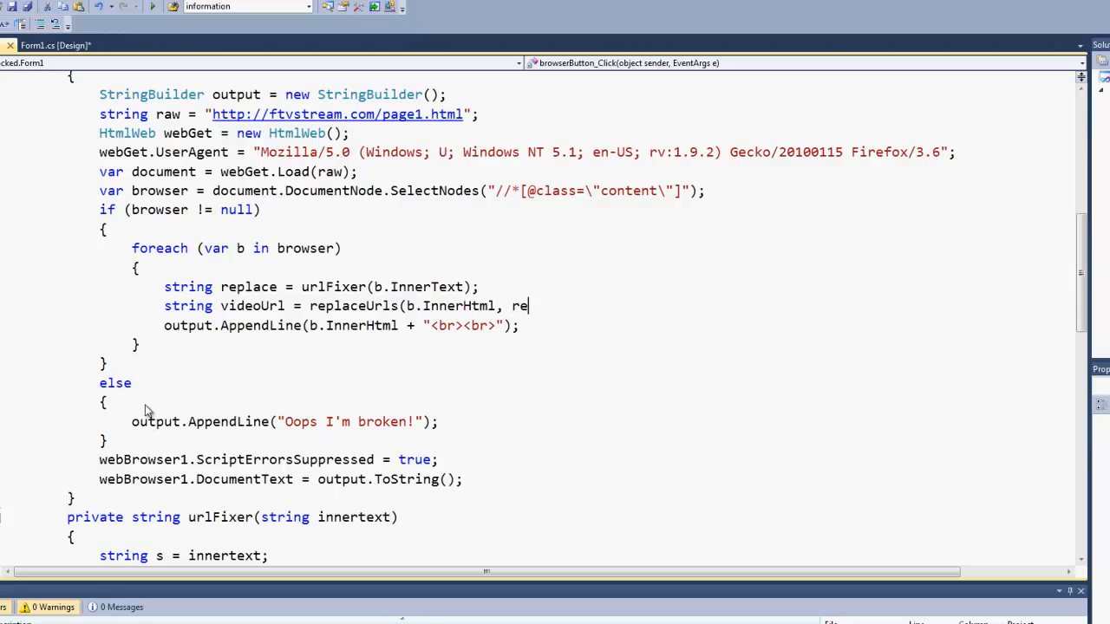
type("place")
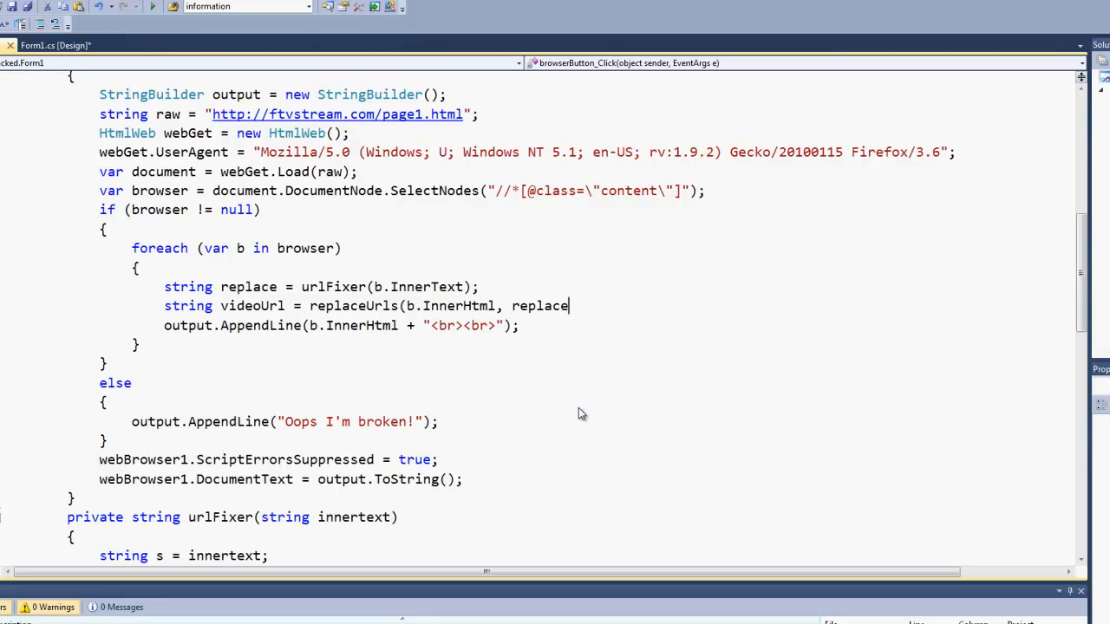
type(");")
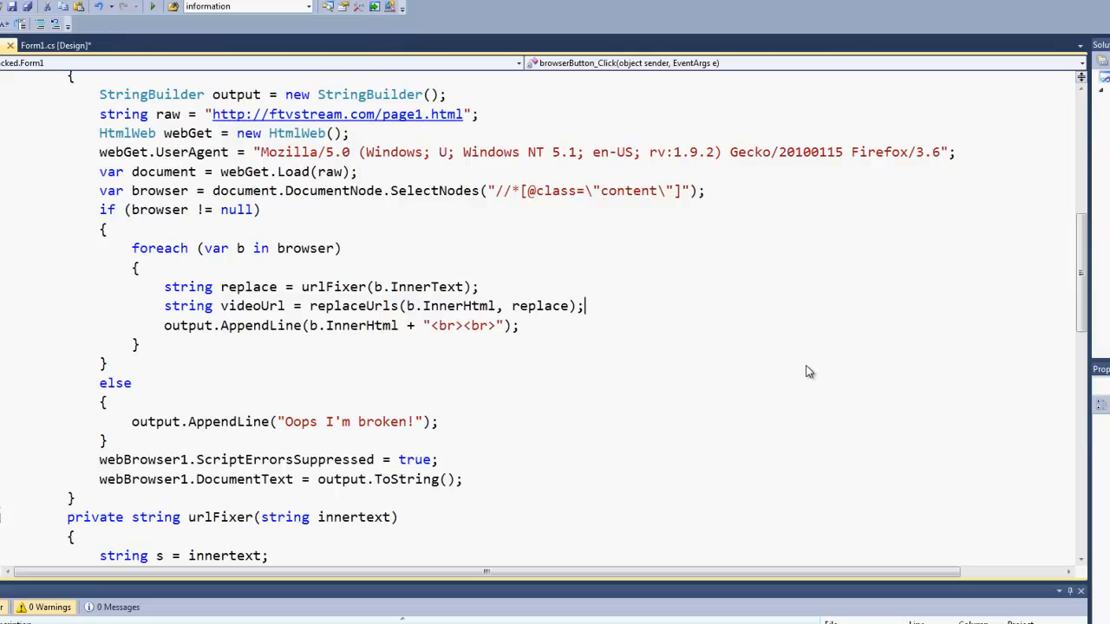
mouse_move(724, 420)
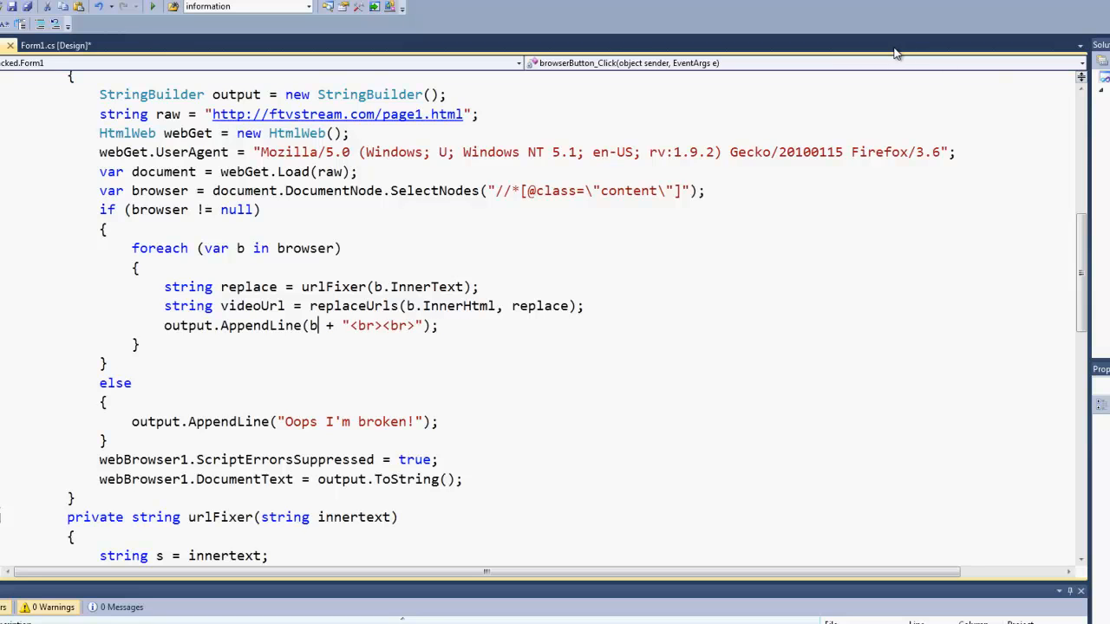
- Make AppendLine output videoUrl instead of the block's inner HTML
key("Backspace")
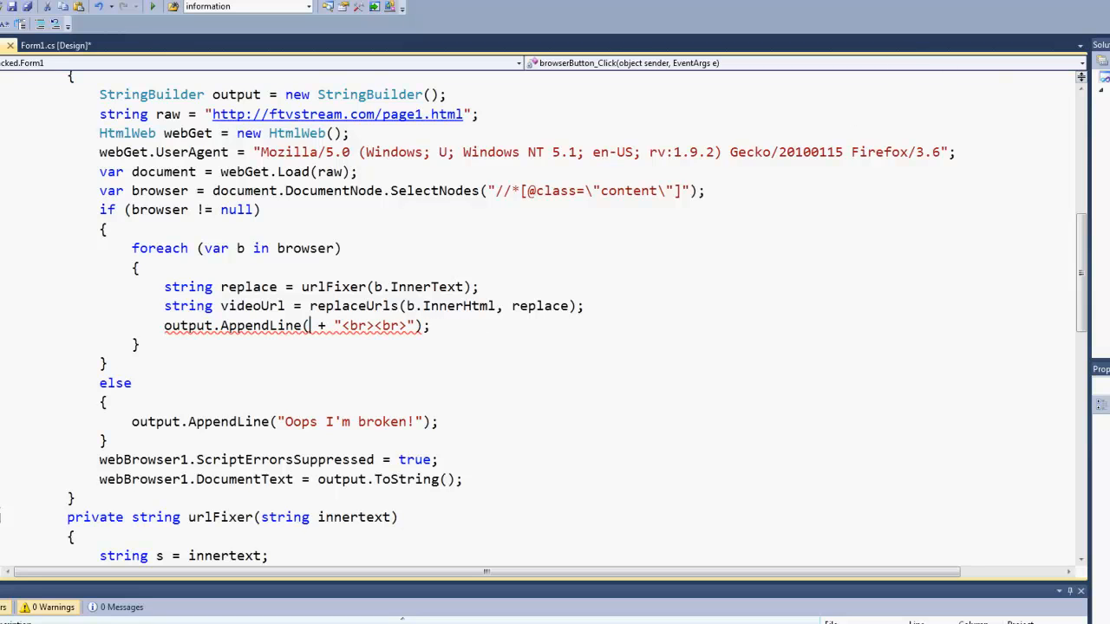
type("videoUrl")
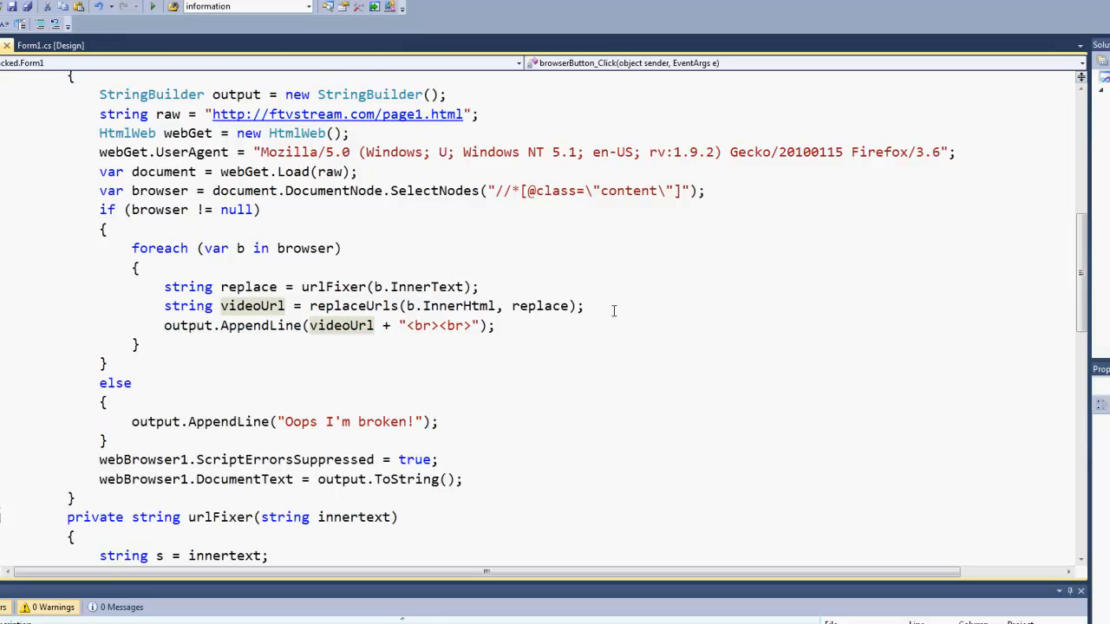
left_click(374, 326)
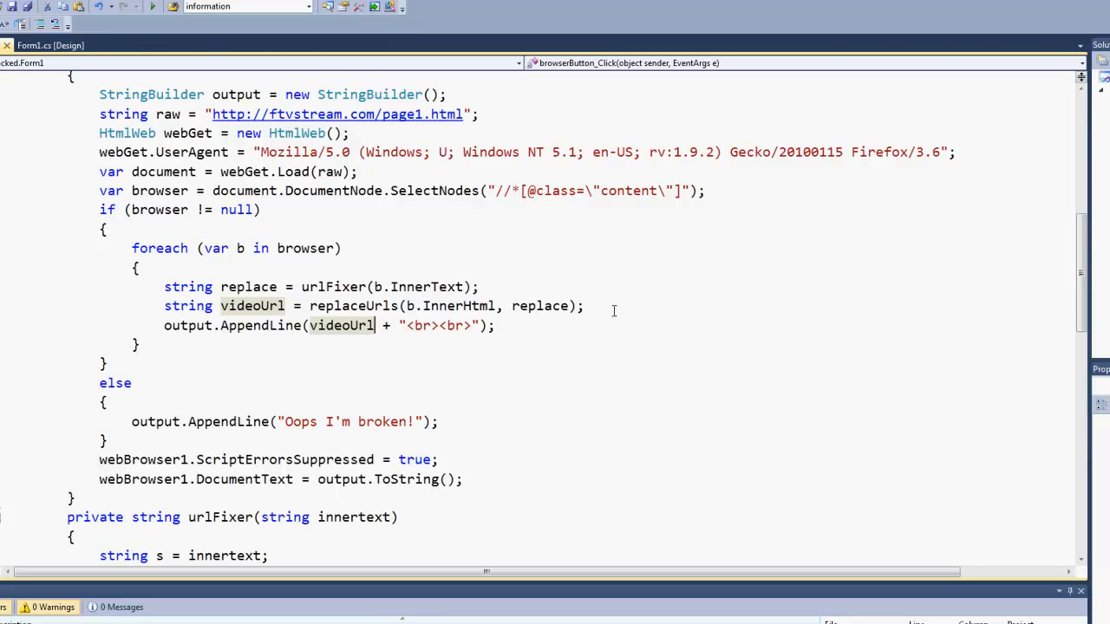
mouse_move(665, 191)
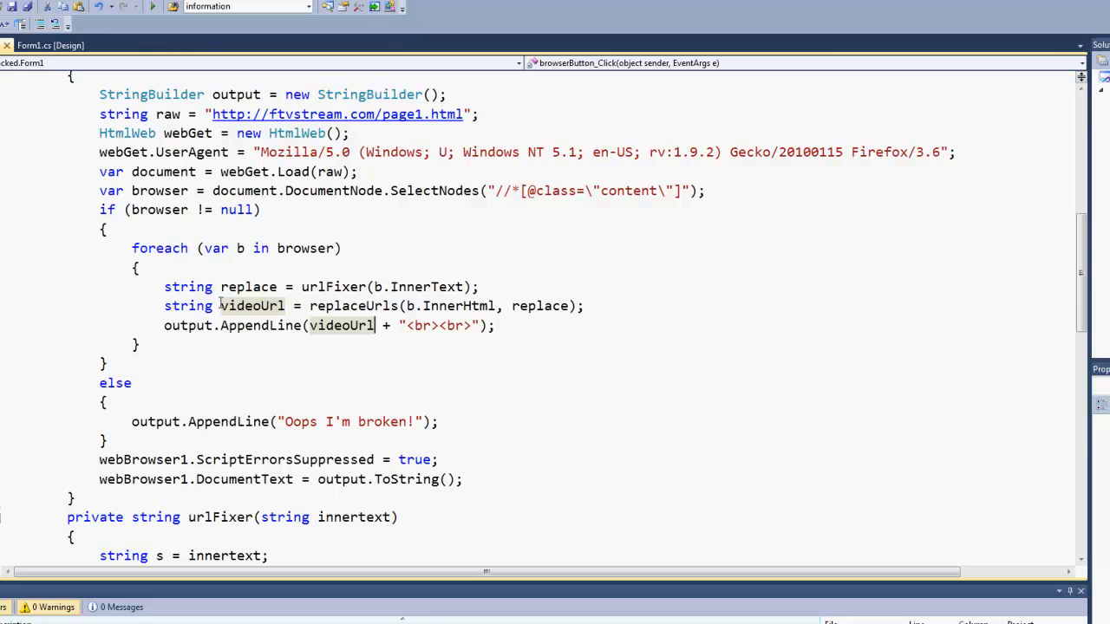
double_click(251, 305)
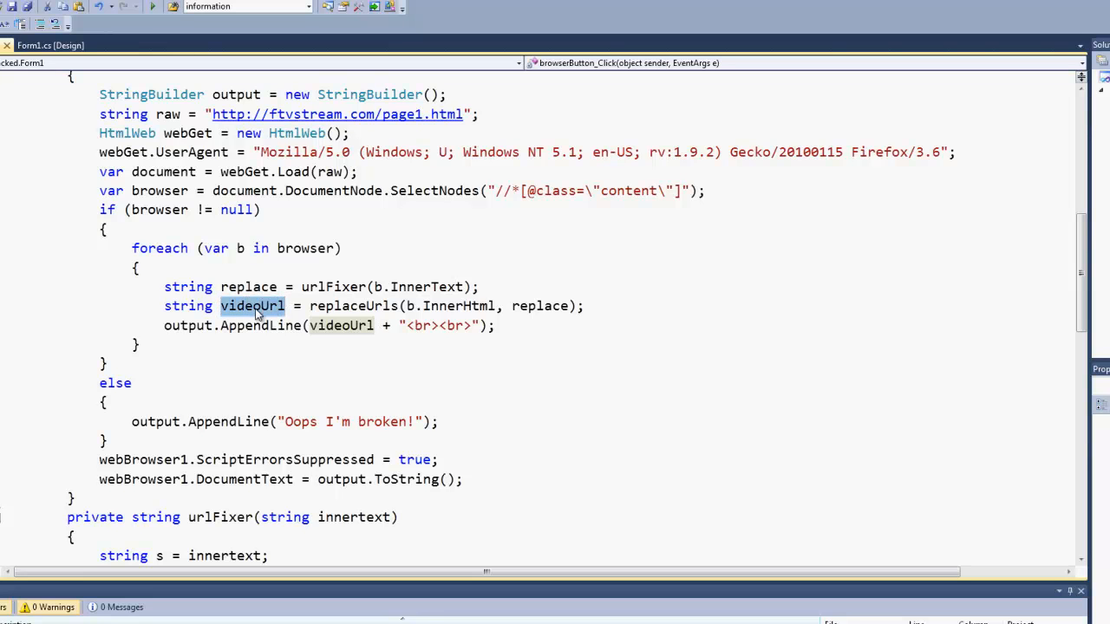